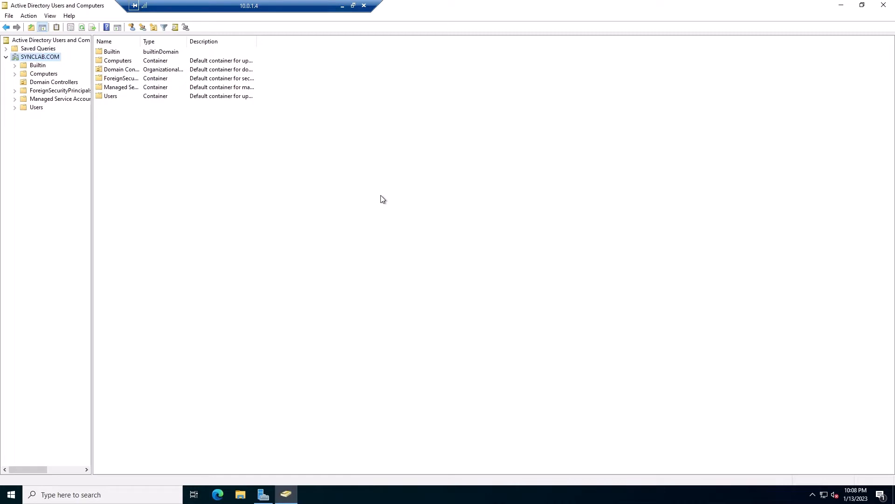
mouse_move(439, 207)
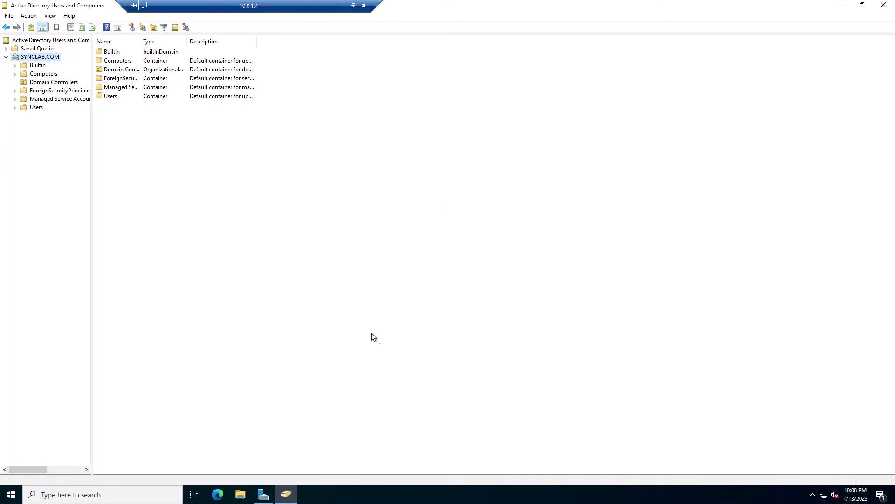
mouse_move(345, 204)
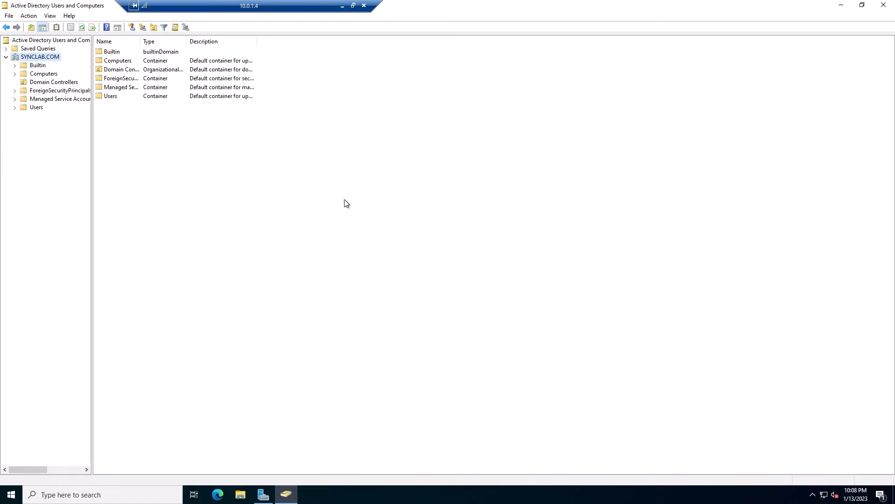
mouse_move(341, 194)
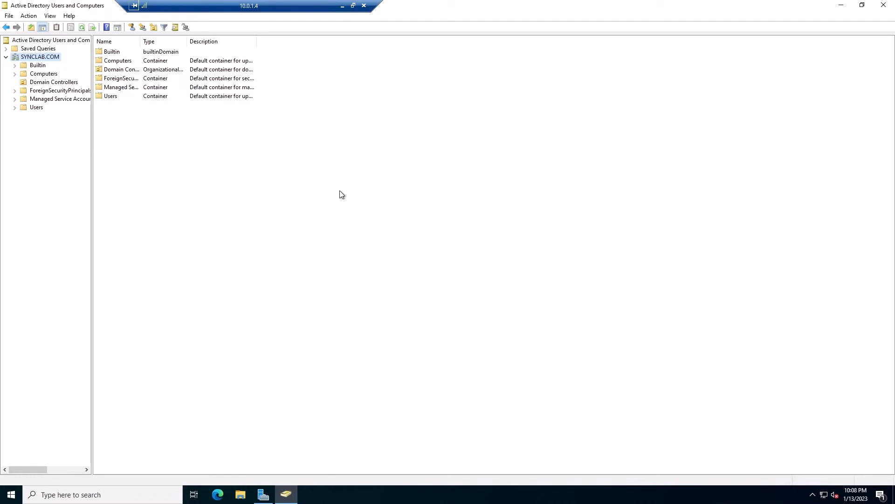
mouse_move(344, 198)
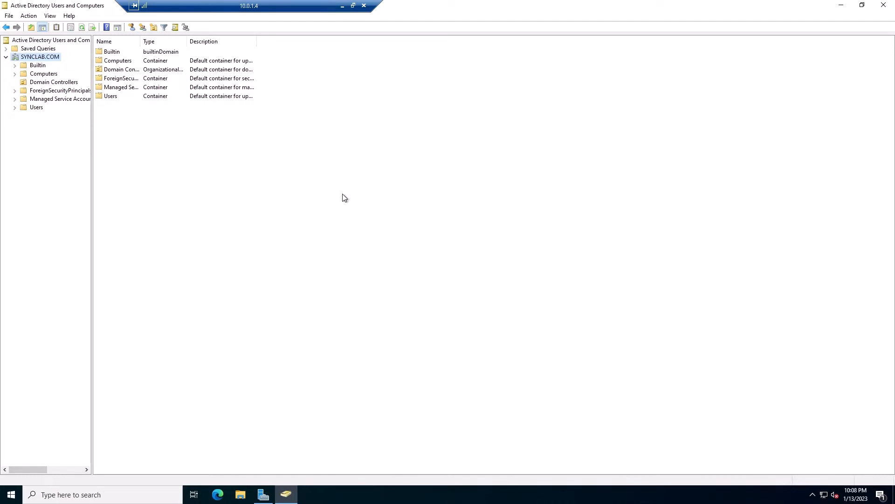
mouse_move(360, 167)
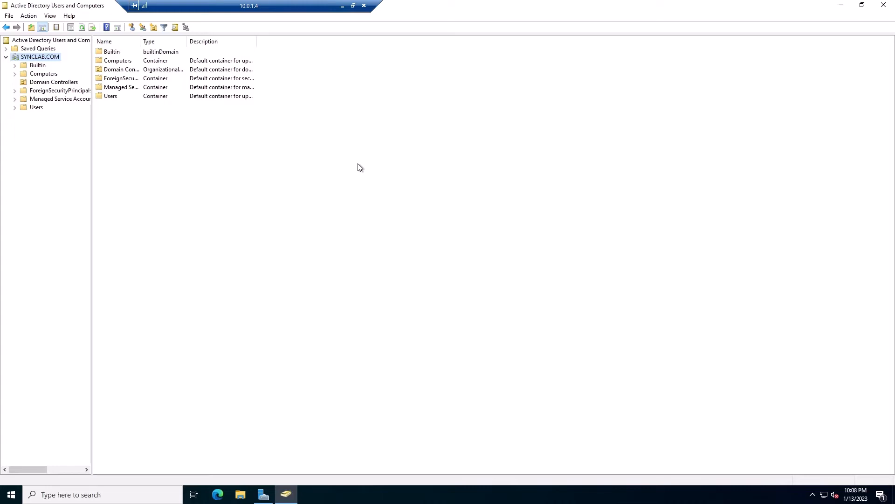
mouse_move(350, 182)
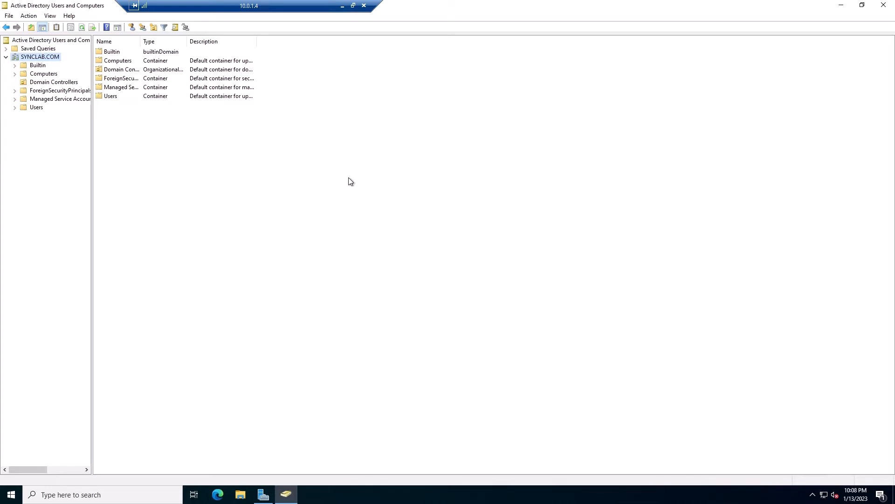
mouse_move(545, 118)
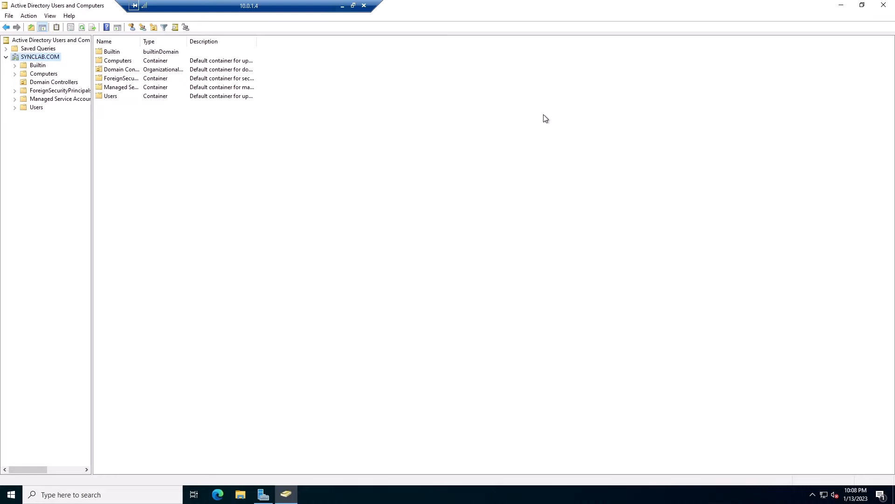
mouse_move(397, 205)
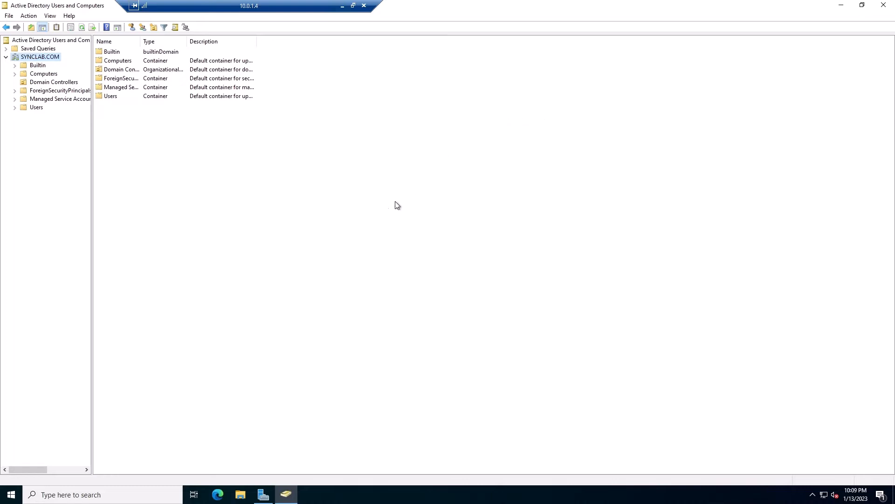
mouse_move(276, 211)
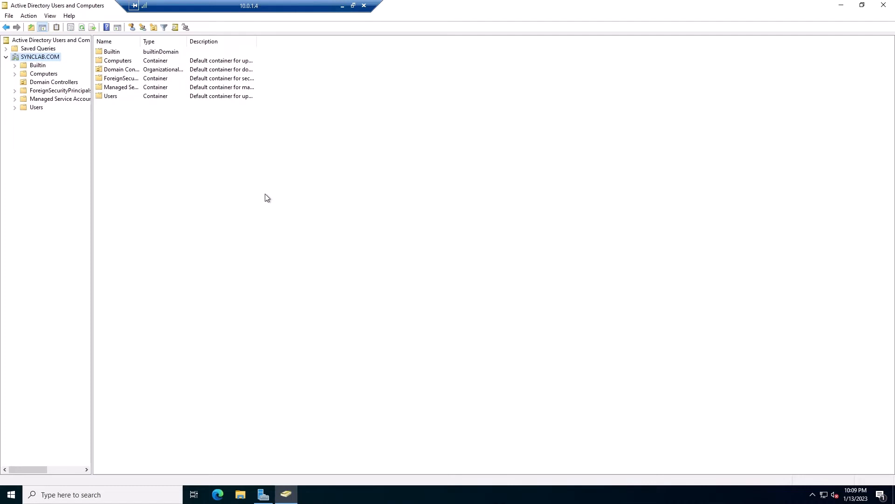
mouse_move(275, 217)
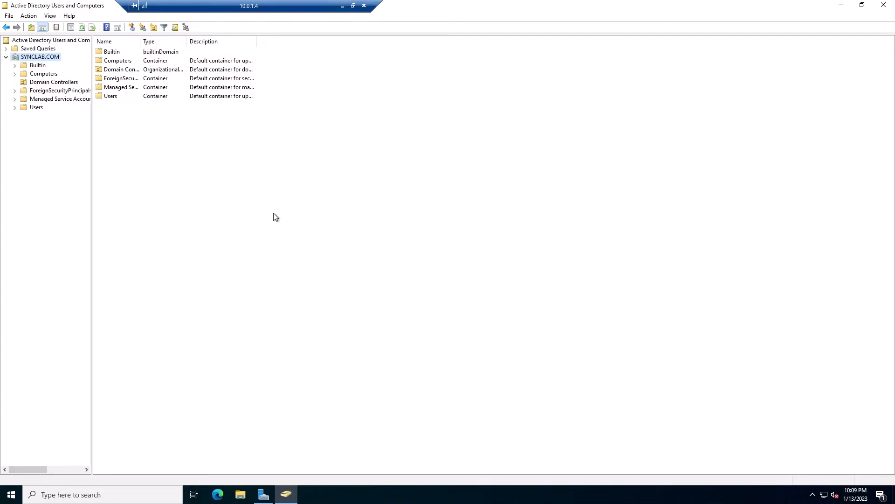
mouse_move(279, 198)
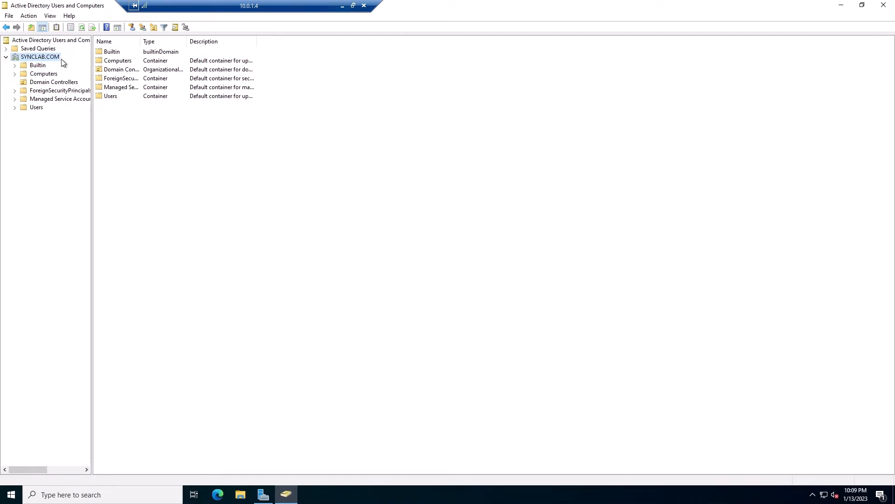
- From the SYNCLAB.COM domain's Operations Masters, transfer the RID master role to APPDC22.SYNCLAB.COM
right_click(39, 57)
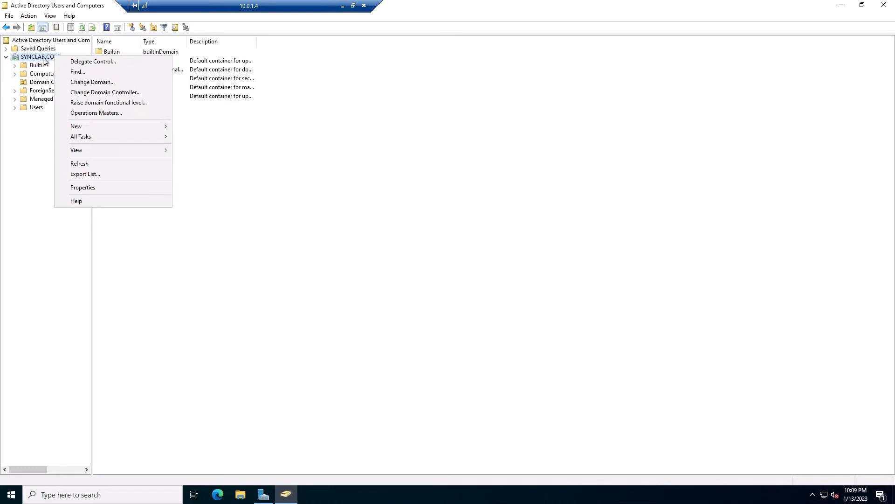
mouse_move(44, 143)
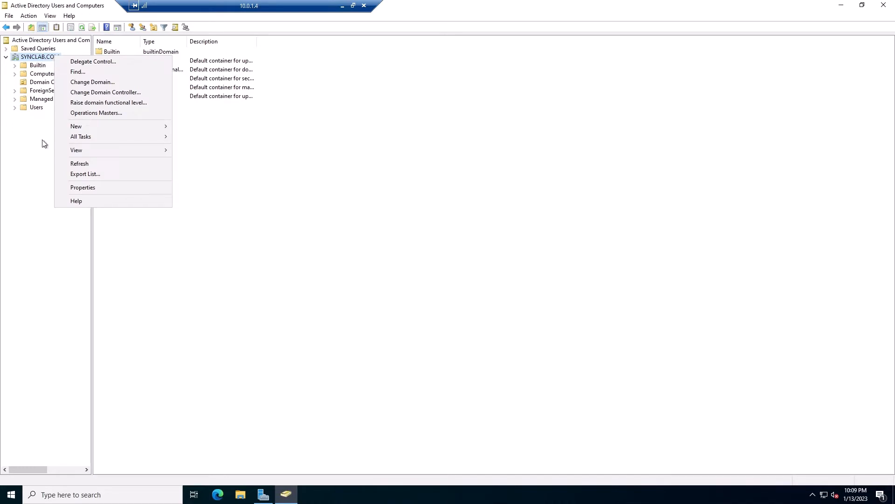
click(96, 113)
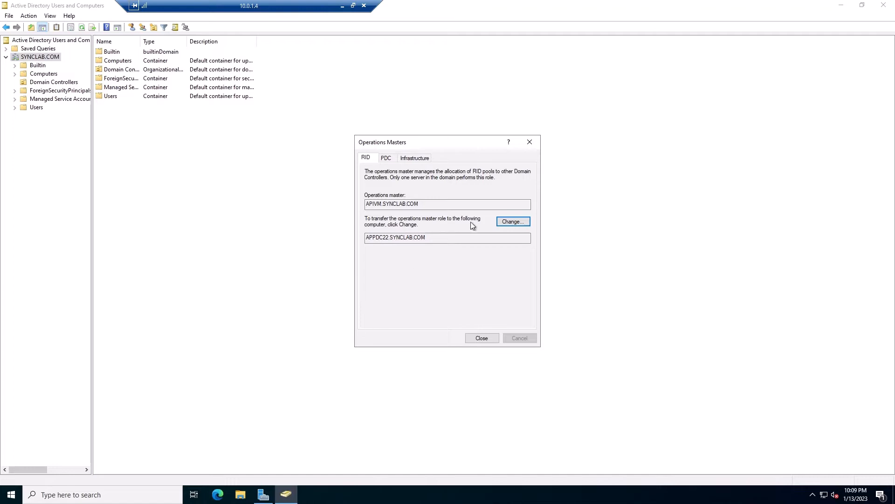
click(512, 222)
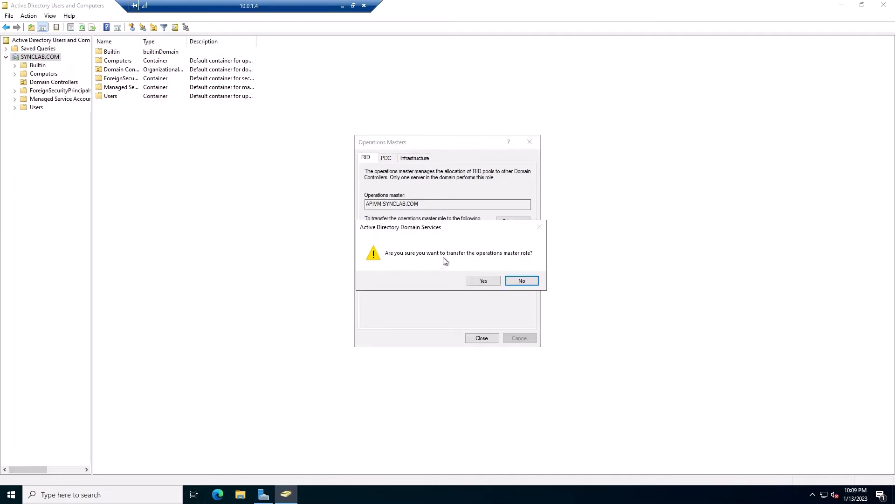
click(484, 281)
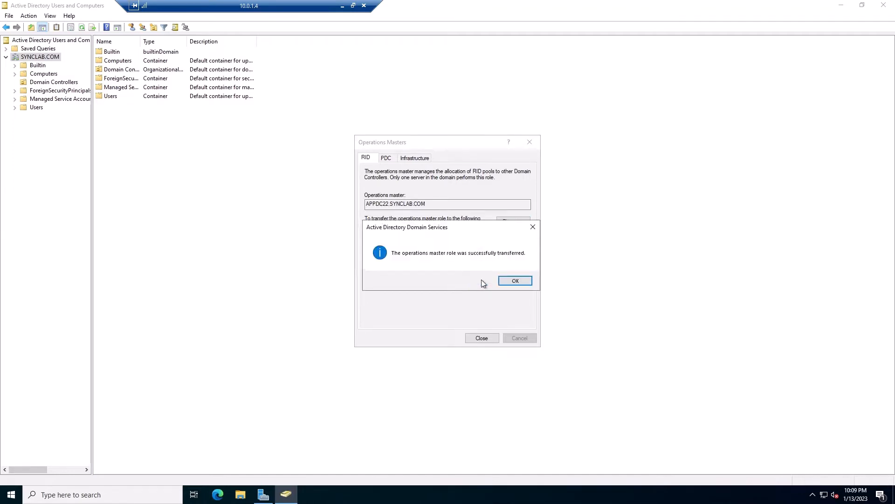
click(514, 280)
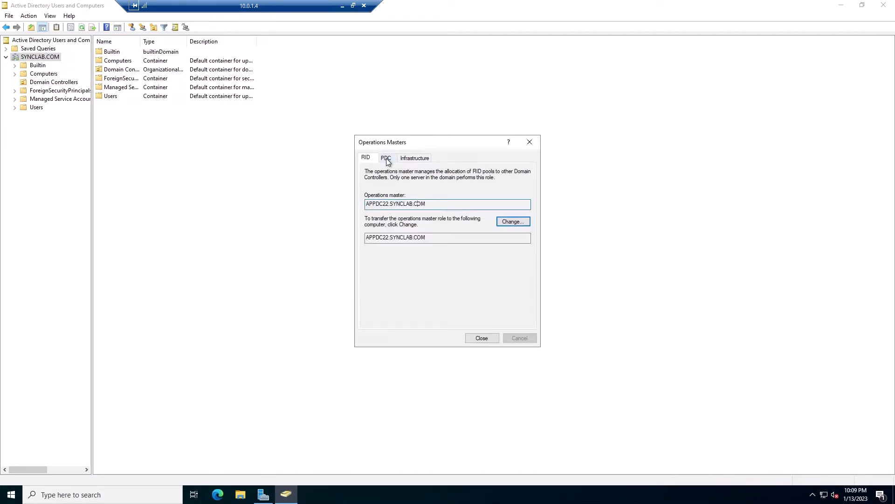
- Transfer the PDC and Infrastructure master roles to APPDC22.SYNCLAB.COM and close the dialog
click(512, 222)
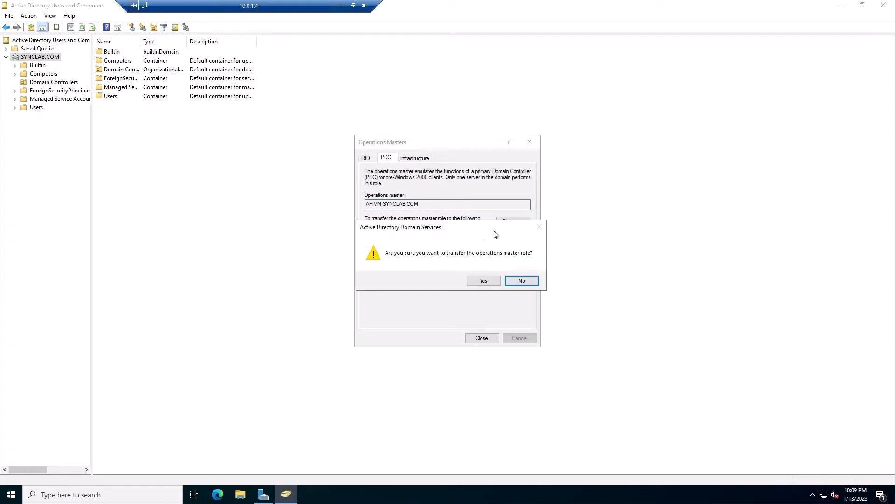
click(483, 281)
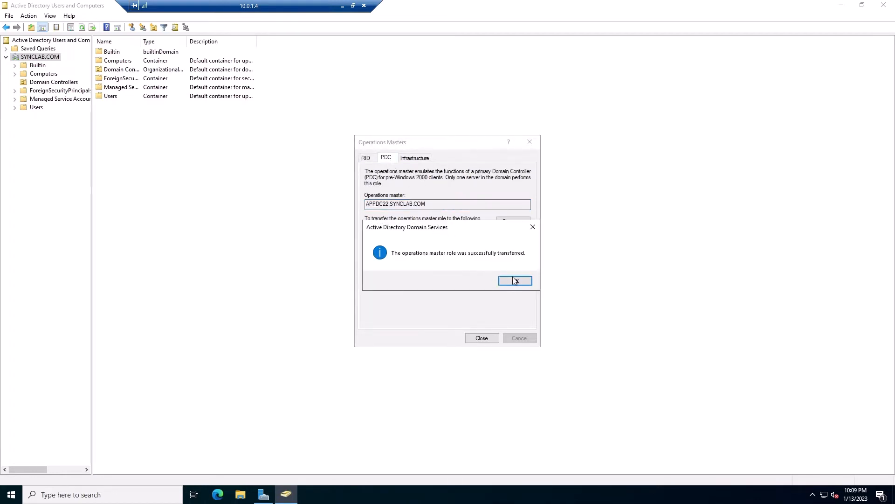
click(515, 281)
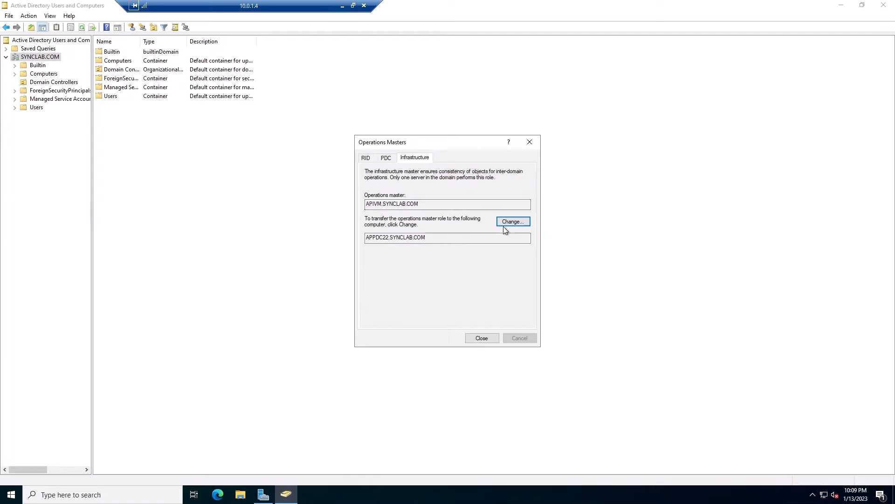
click(512, 222)
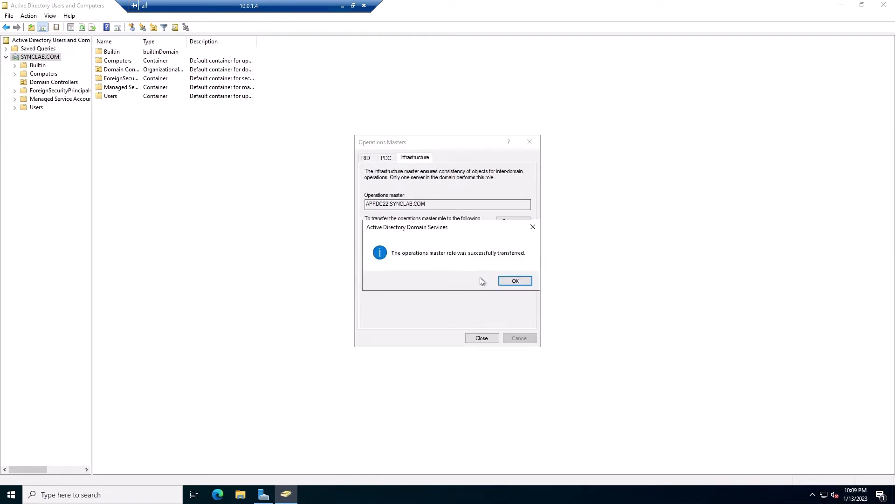
click(514, 281)
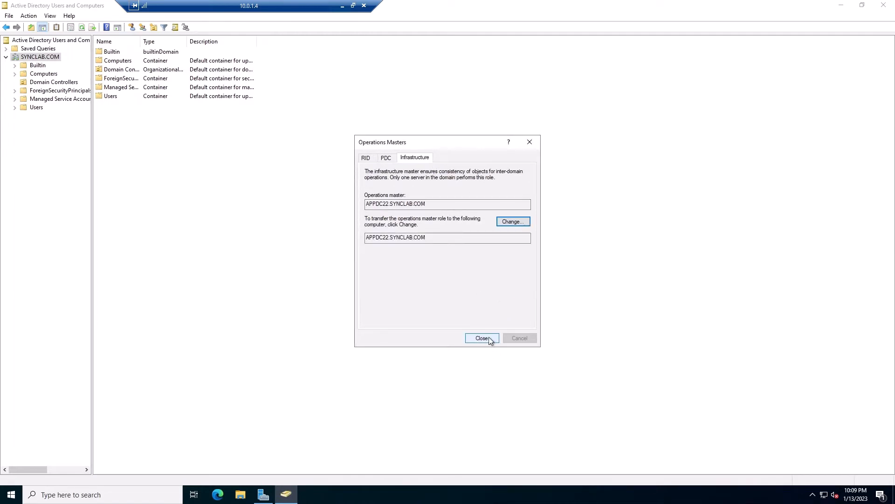
click(482, 337)
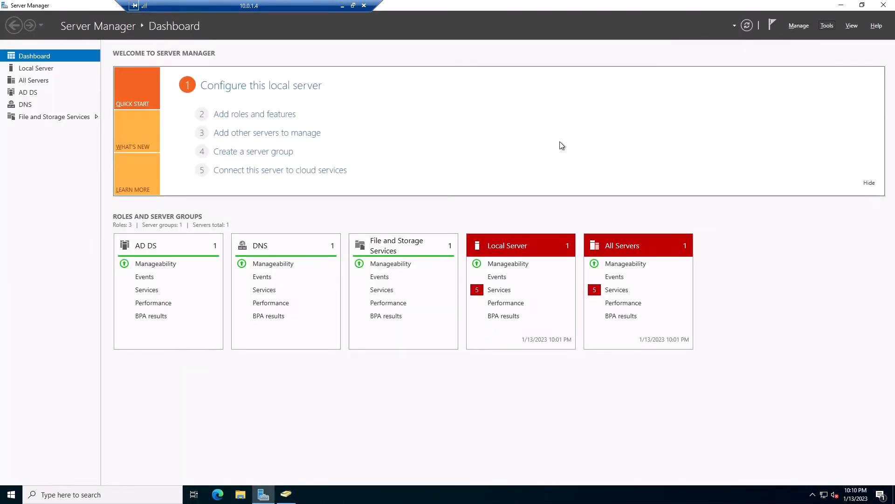
mouse_move(818, 33)
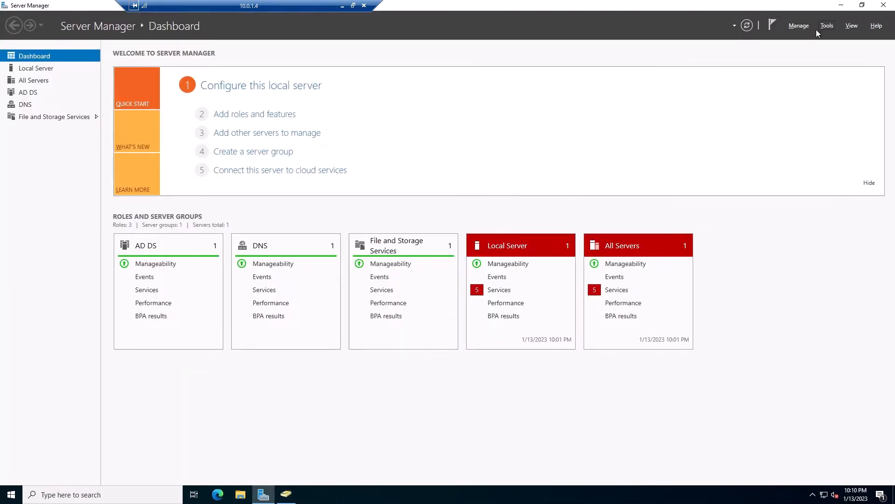
- Launch Active Directory Domains and Trusts and view its Operations Master holder
click(826, 25)
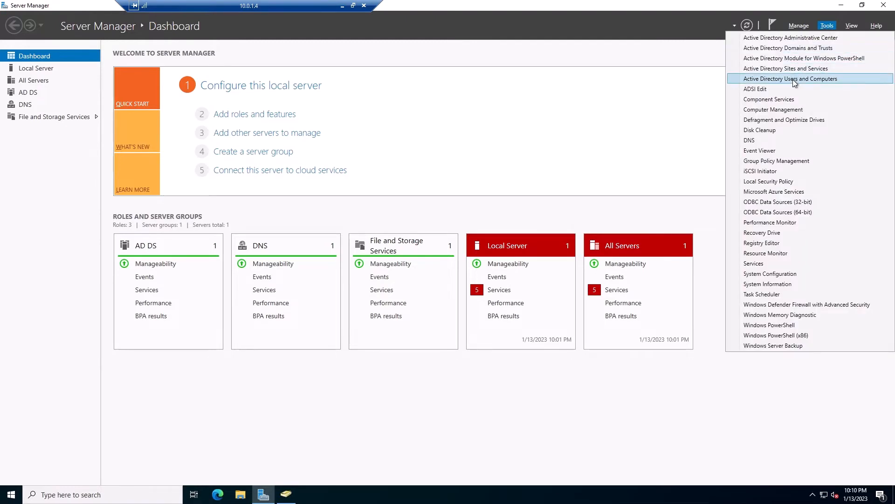
mouse_move(799, 51)
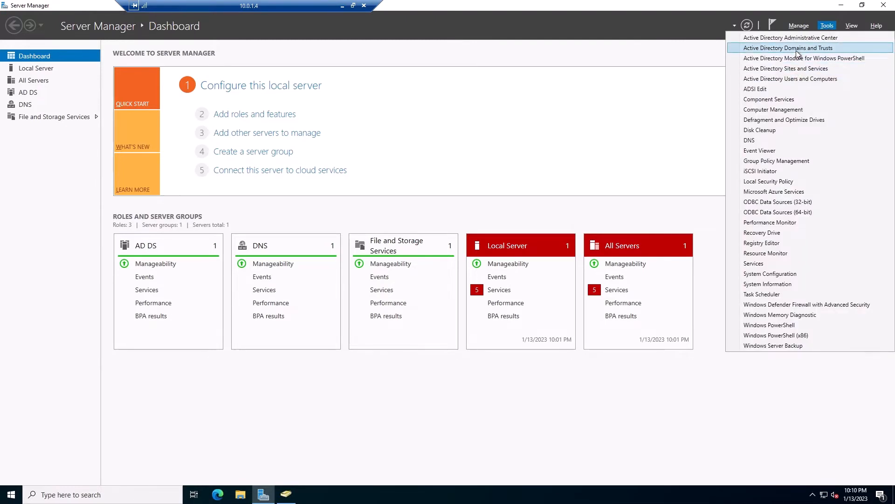
click(788, 48)
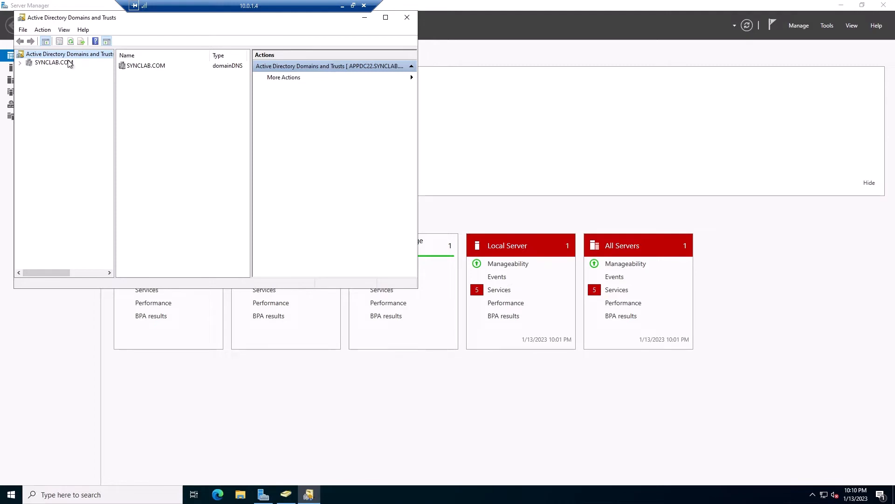
right_click(68, 54)
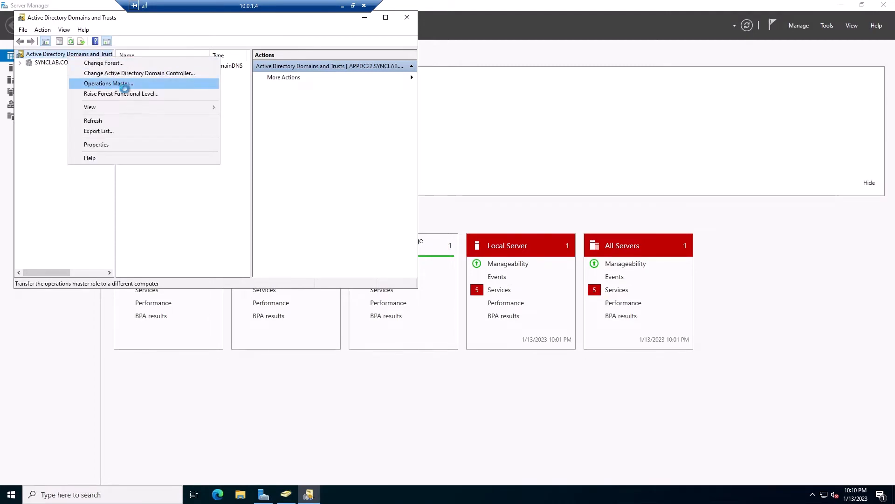
click(108, 83)
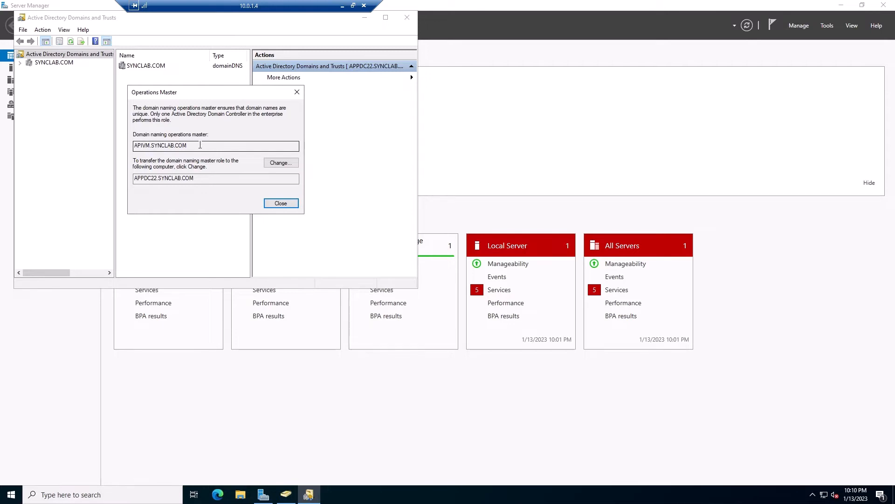
mouse_move(281, 162)
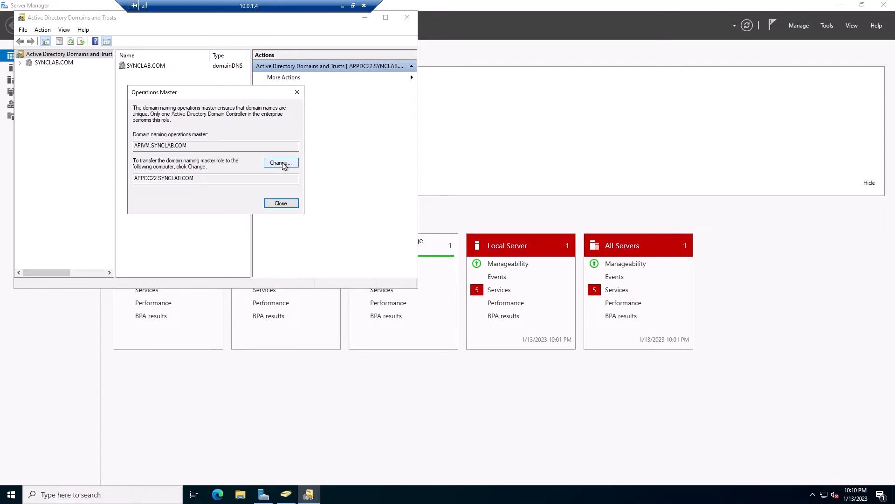
- Change the domain naming master to APPDC22.SYNCLAB.COM, confirm, and close the console
click(281, 162)
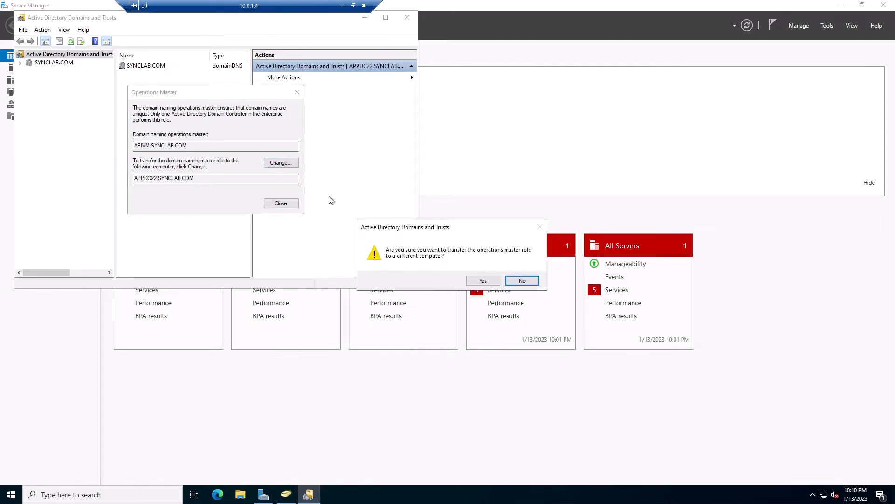
click(482, 281)
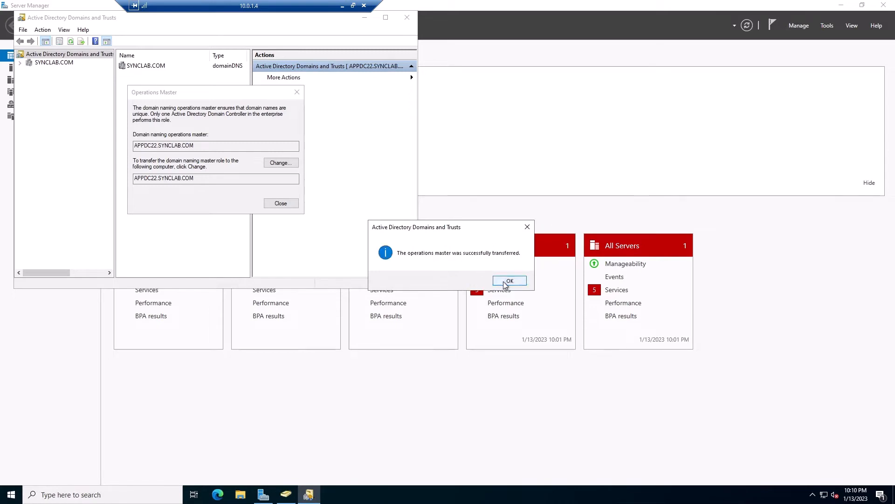
click(509, 281)
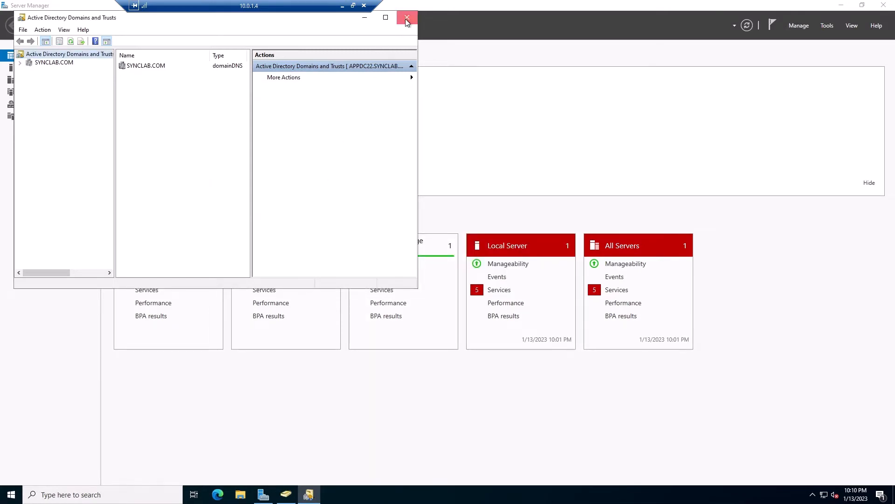
click(407, 16)
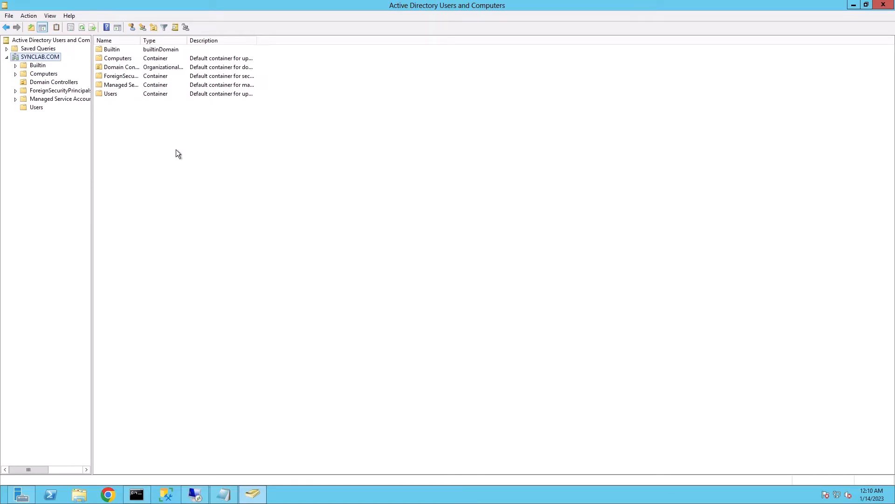
mouse_move(258, 329)
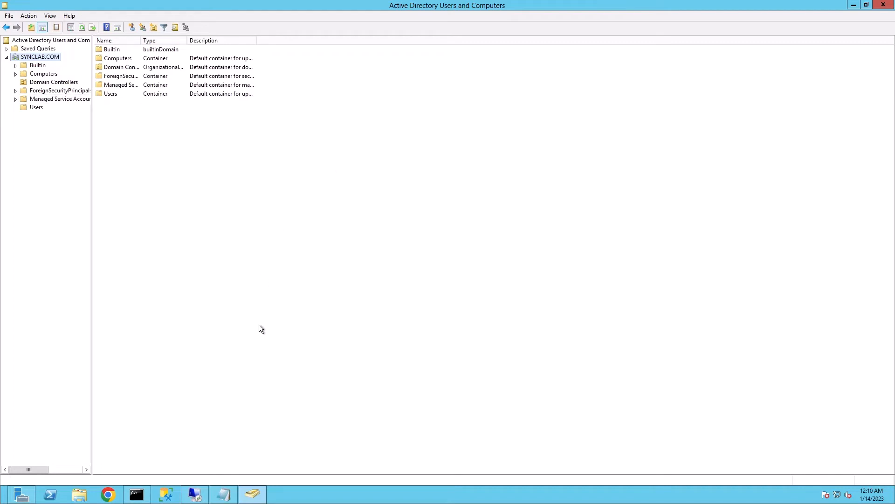
mouse_move(117, 484)
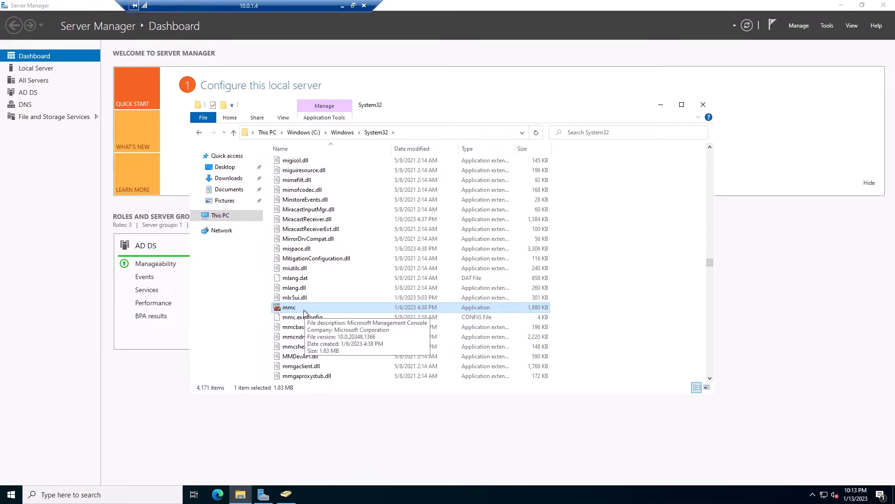
mouse_move(312, 312)
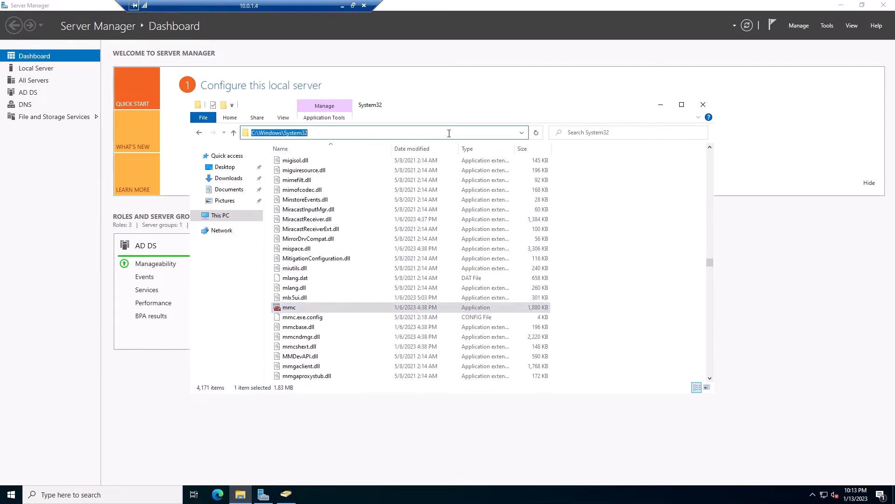
- Run mmc from C:\Windows\System32 as administrator
click(289, 307)
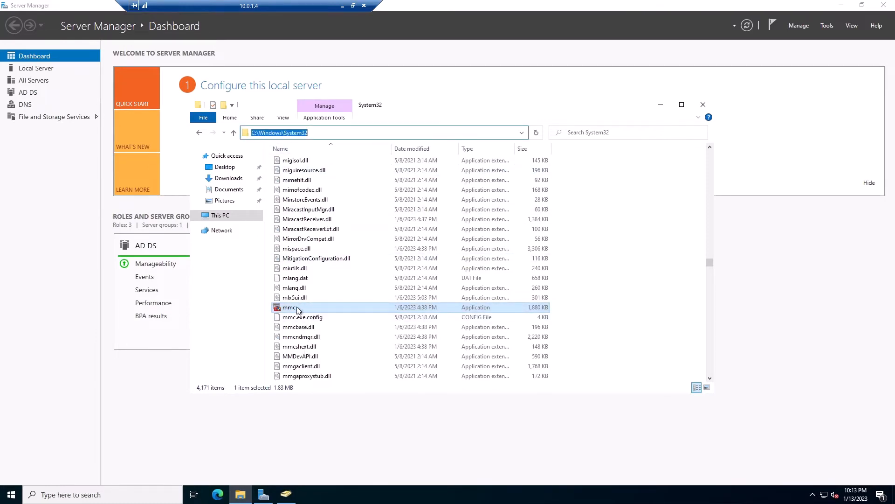
right_click(296, 307)
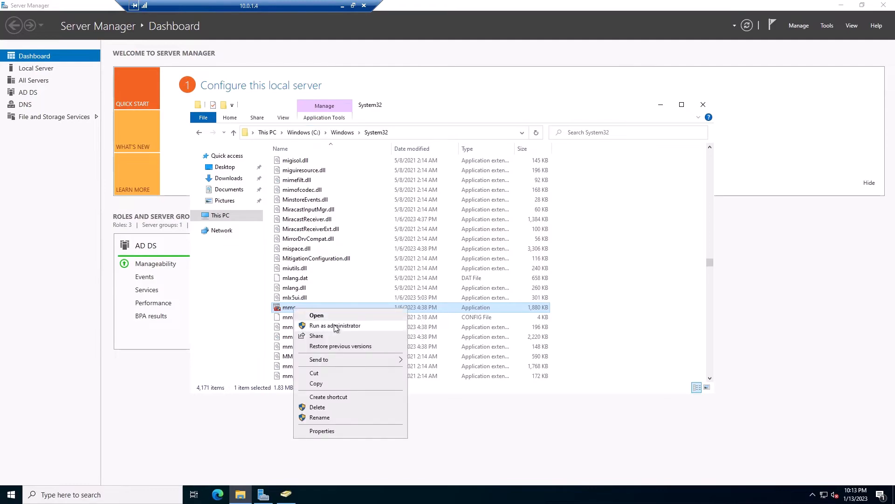
click(335, 324)
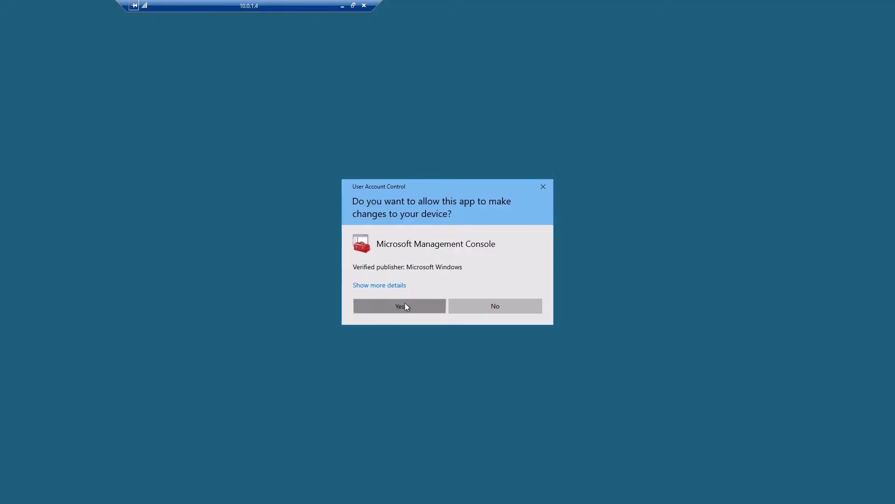
- Allow the elevated console and check the Add/Remove Snap-in list for the schema snap-in
click(400, 306)
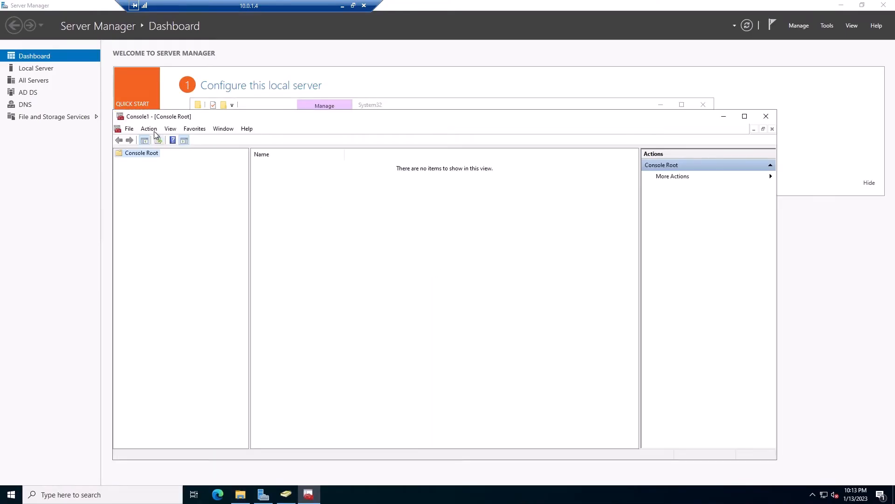
click(128, 128)
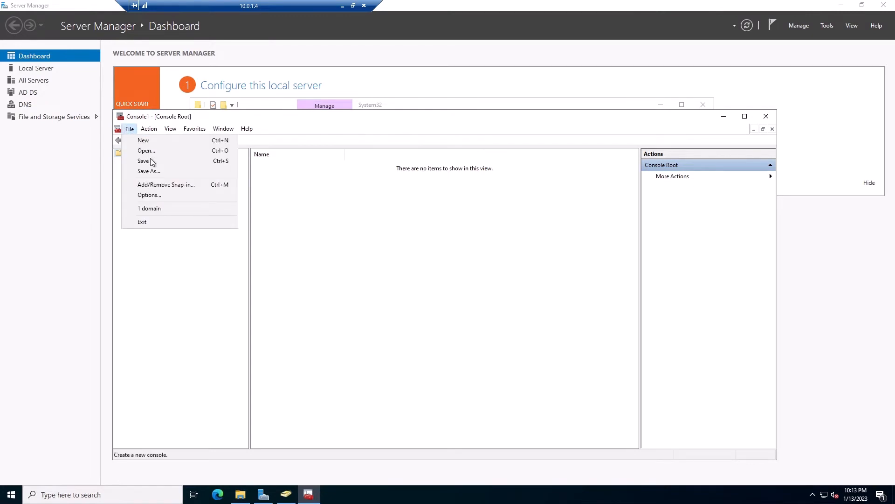
click(166, 183)
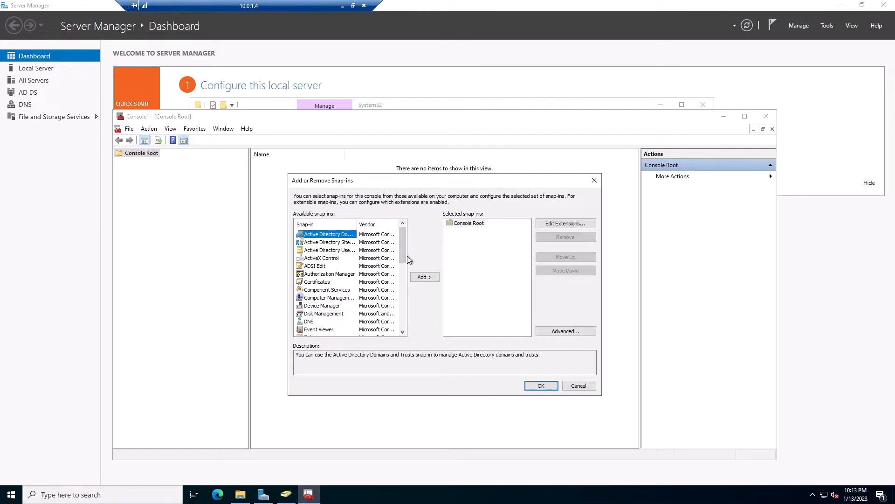
mouse_move(363, 221)
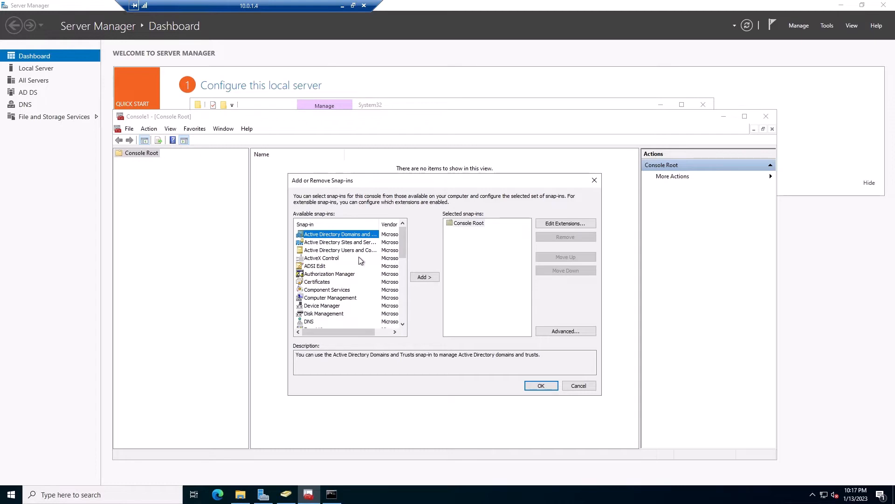
mouse_move(362, 253)
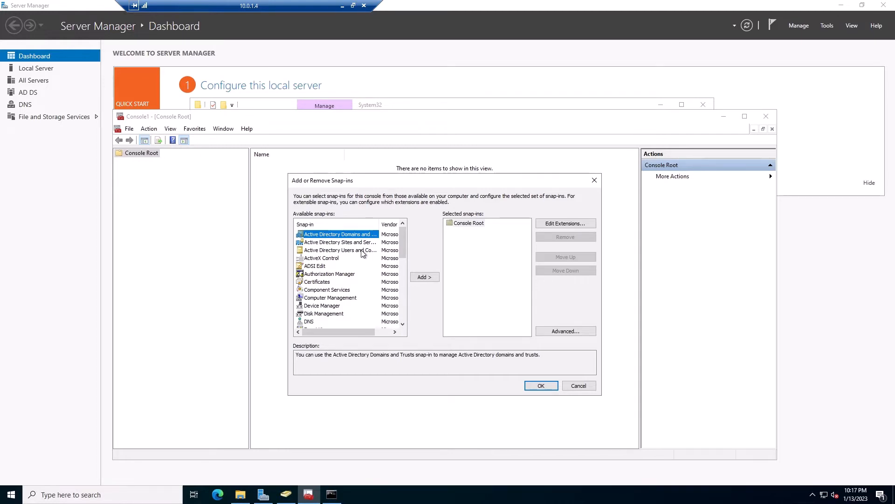
mouse_move(380, 222)
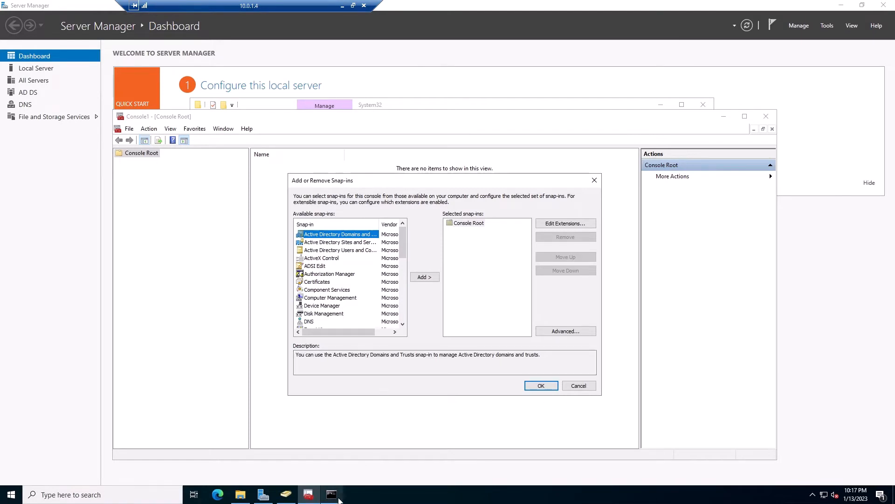
- Register schmmgmt.dll with regsvr32 in the administrator Command Prompt
click(331, 494)
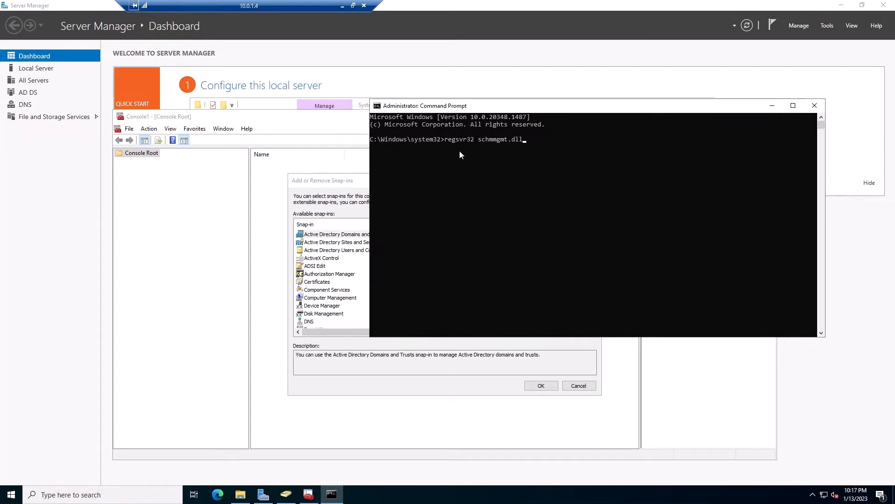
mouse_move(458, 147)
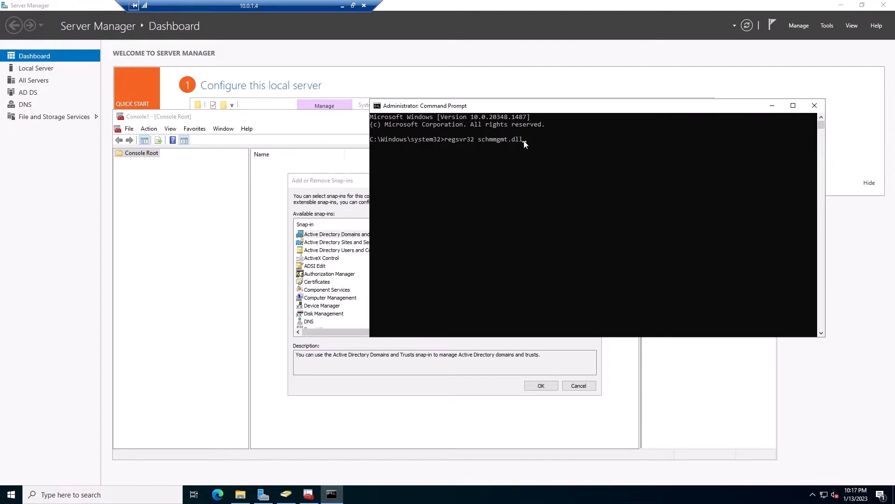
key(enter)
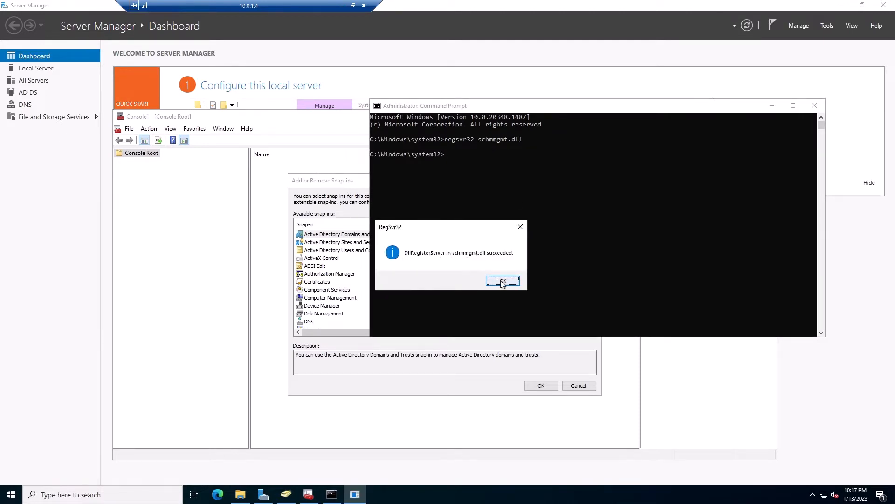
- Dismiss the RegSvr32 message and add the Active Directory Schema snap-in to the console
click(502, 280)
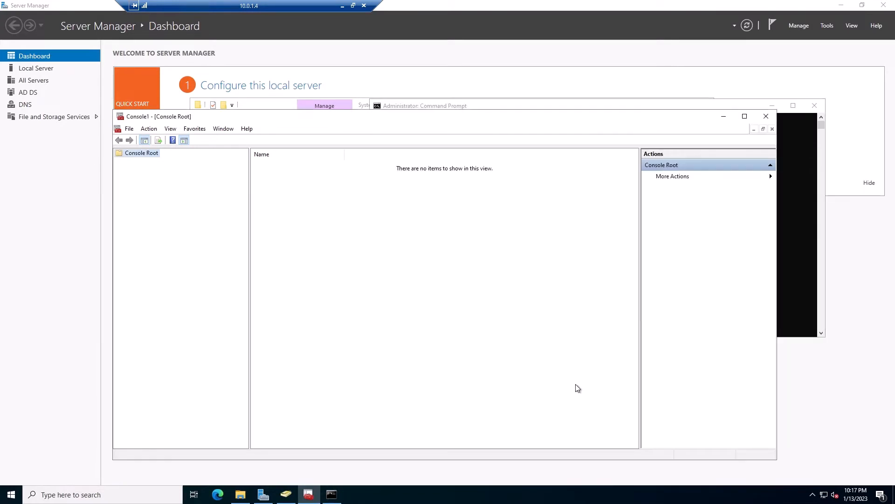
click(128, 129)
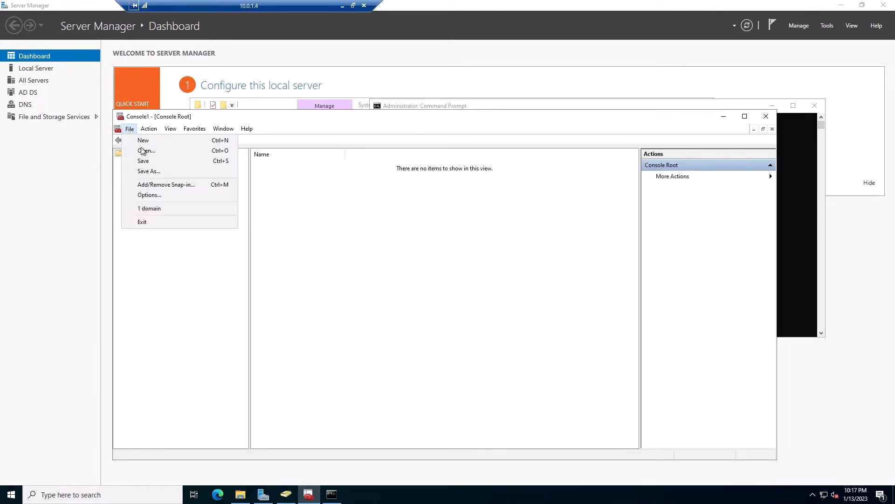
click(166, 185)
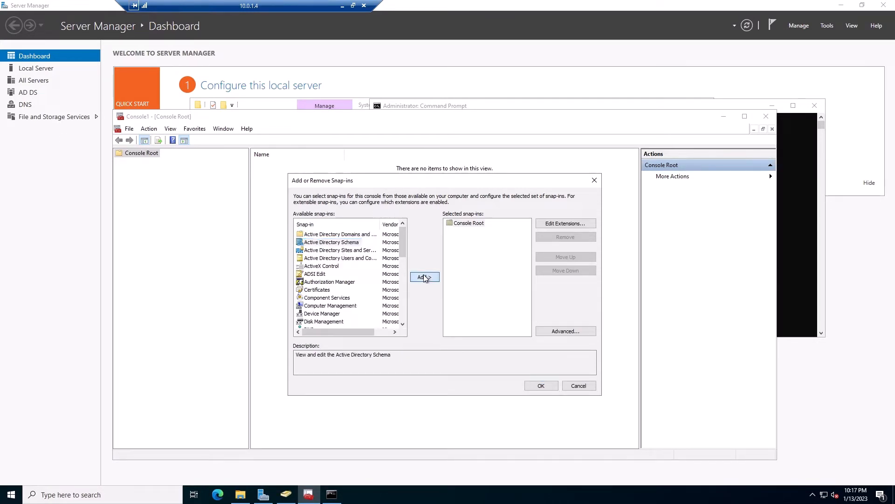
click(540, 385)
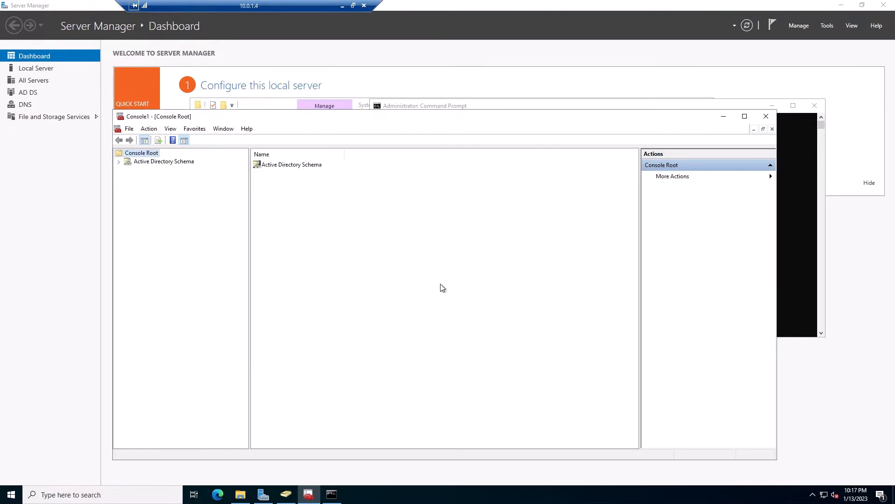
- Check the current schema master, then connect the schema snap-in to APPDC22.SYNCLAB.COM
right_click(165, 162)
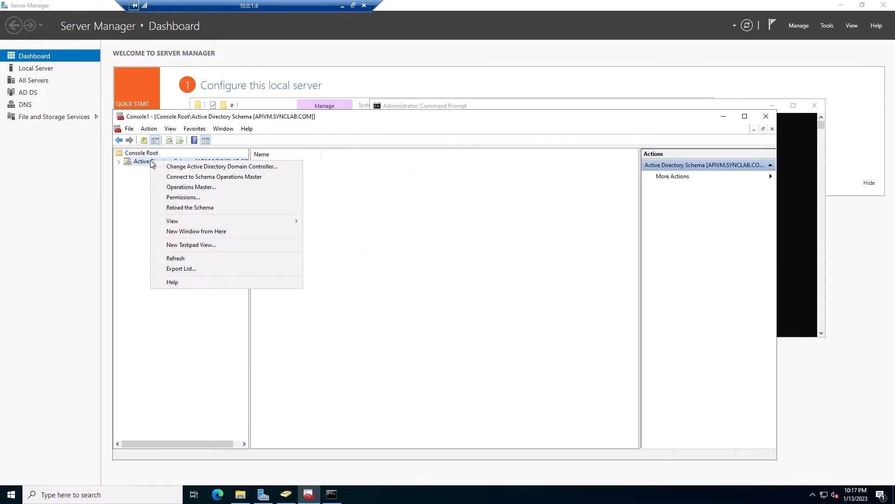
mouse_move(191, 186)
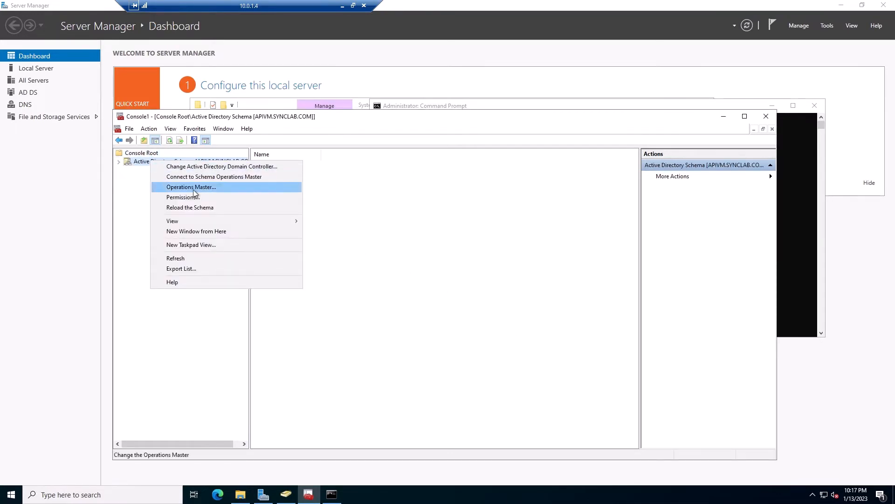
click(191, 187)
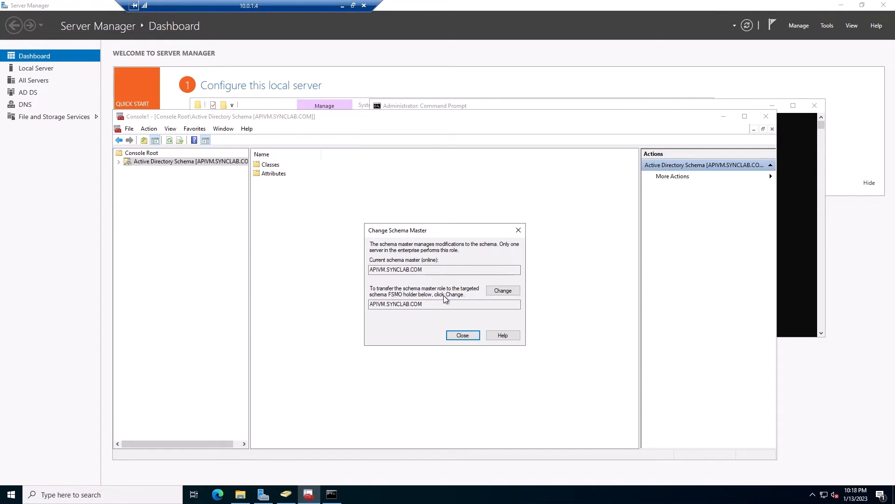
mouse_move(370, 269)
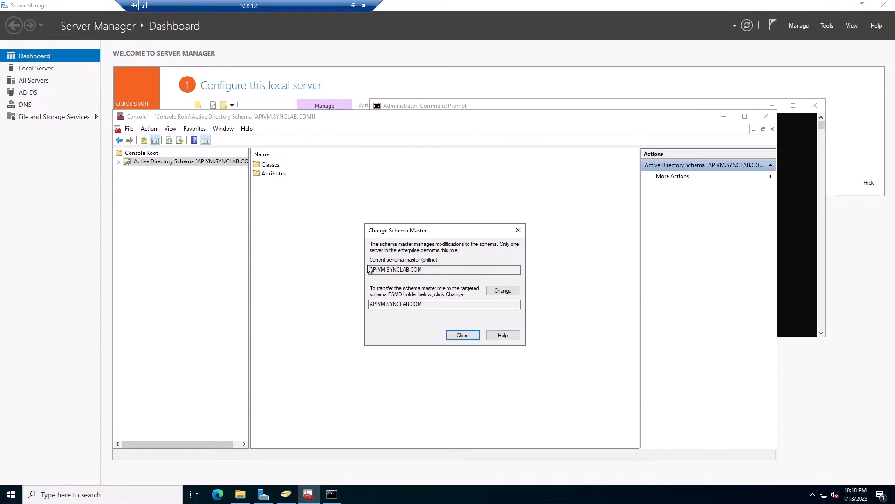
click(463, 335)
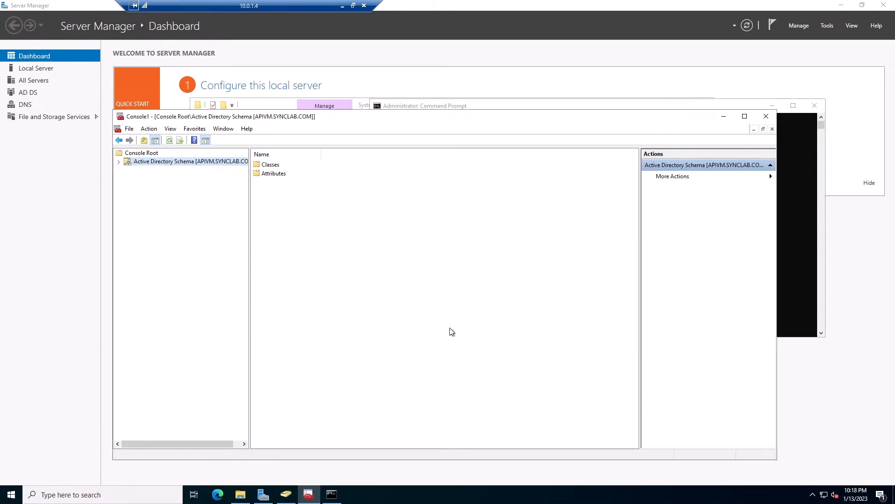
click(183, 161)
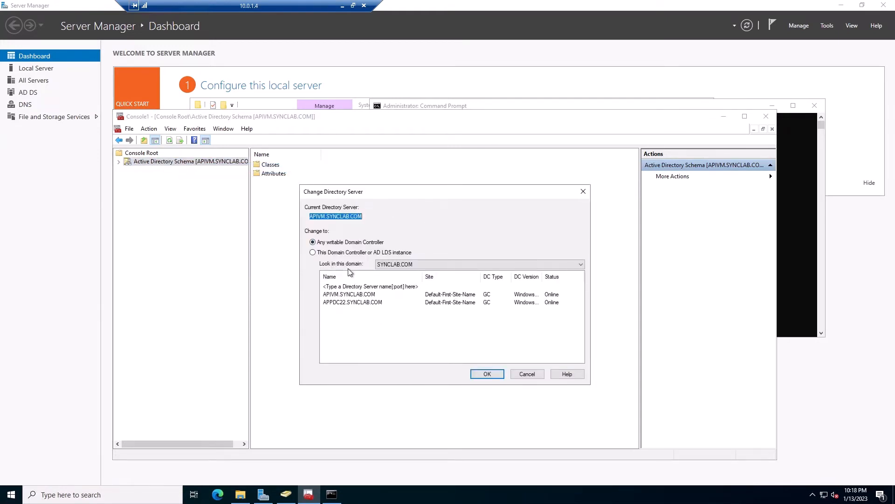
click(486, 373)
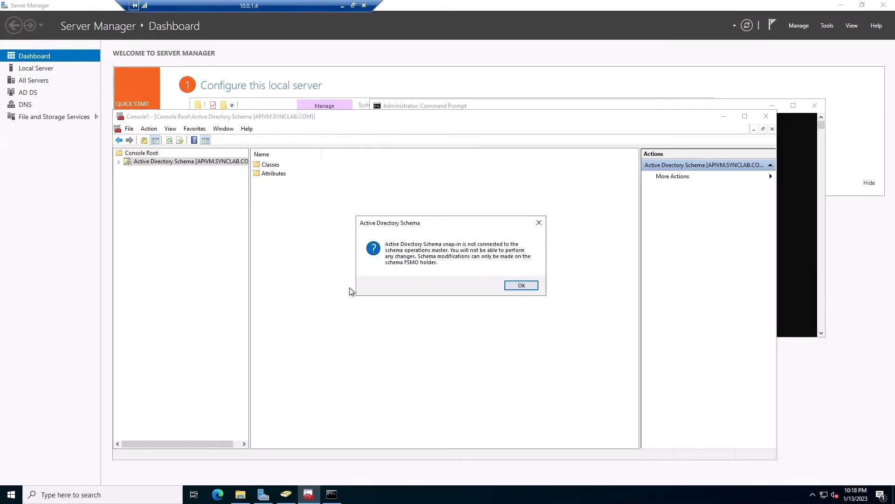
click(521, 285)
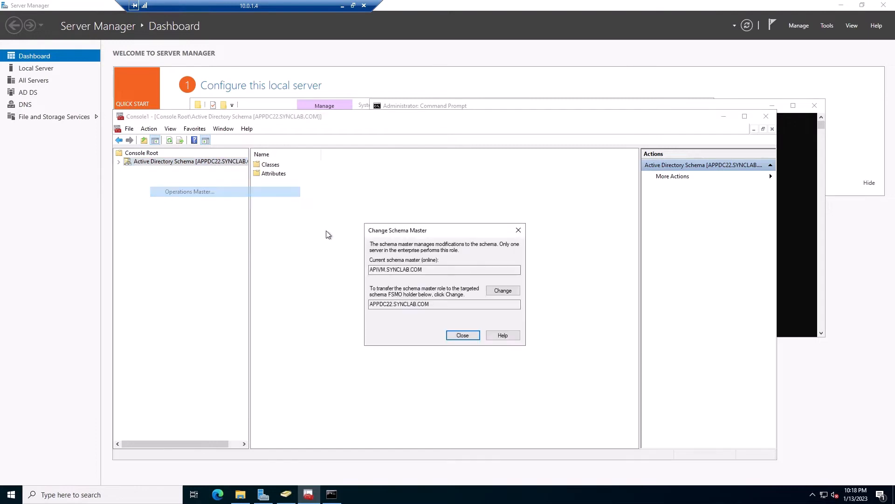
mouse_move(378, 286)
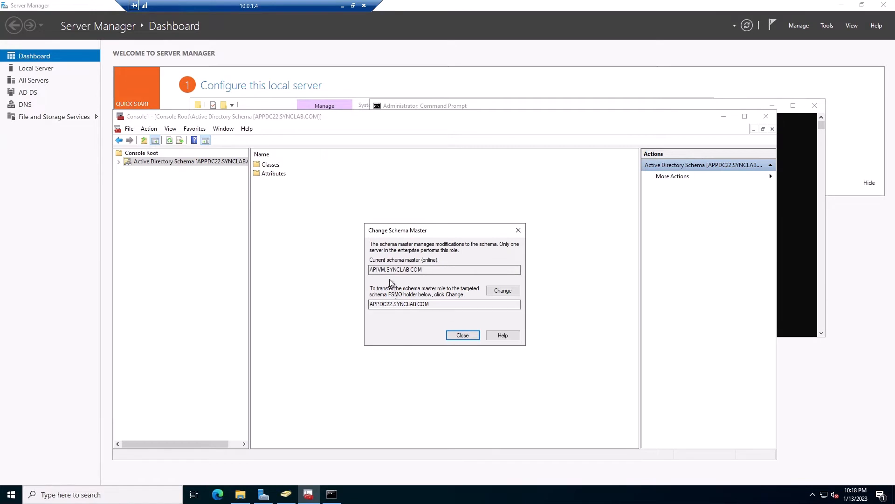
- Change the schema master role to APPDC22.SYNCLAB.COM and confirm
click(502, 290)
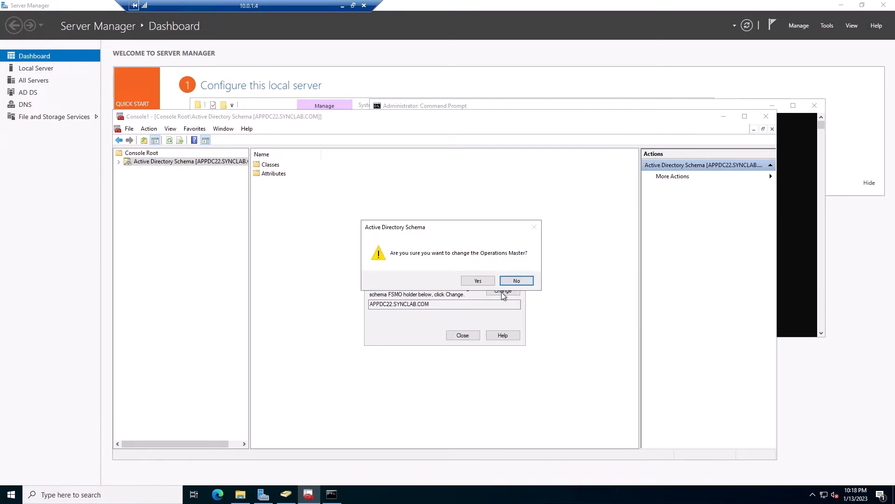
click(516, 280)
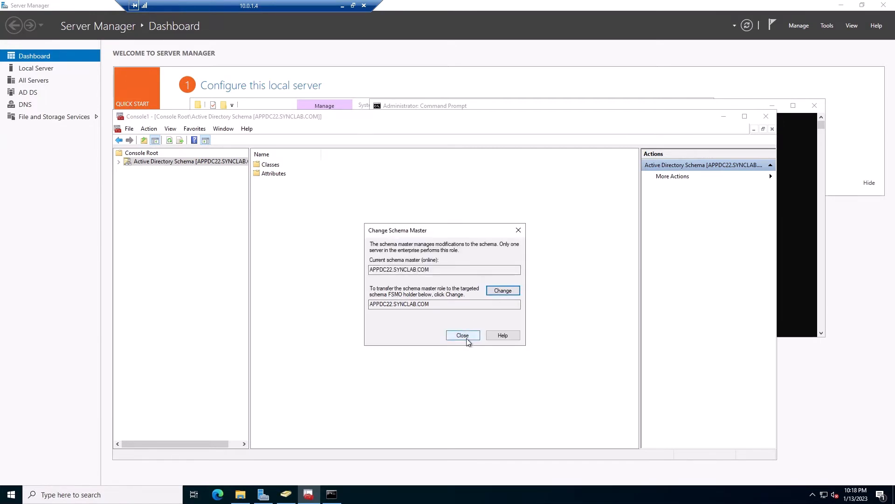
click(462, 335)
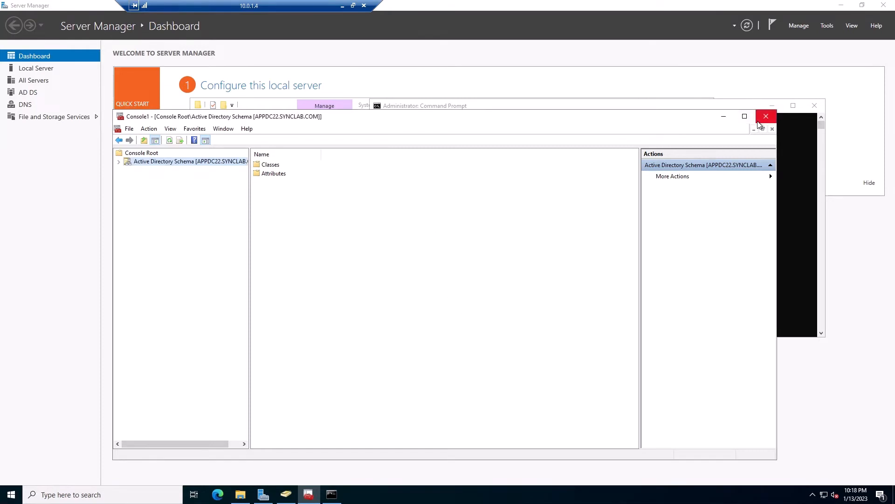
- Close Console1 without saving its settings and close the other empty console
click(766, 116)
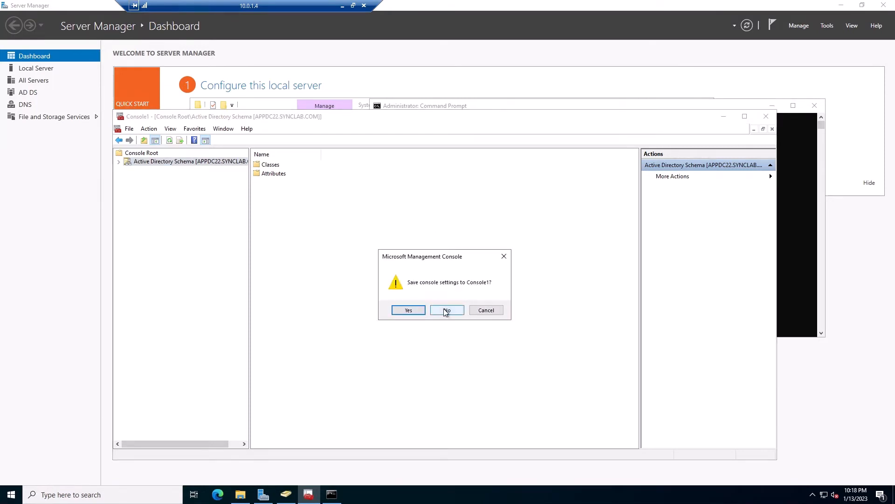
click(447, 309)
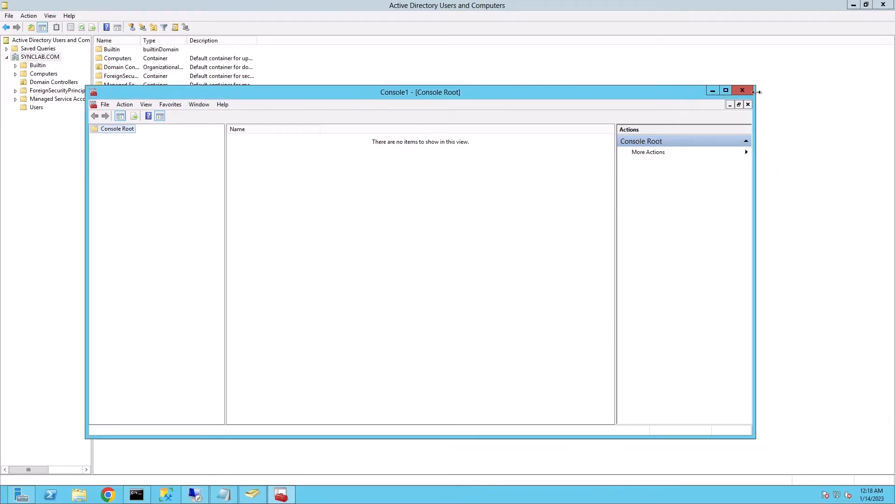
click(743, 91)
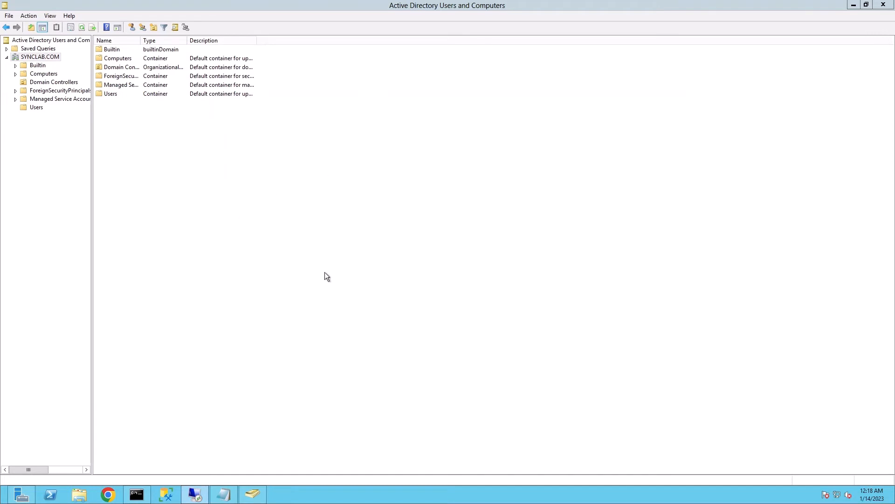
mouse_move(238, 454)
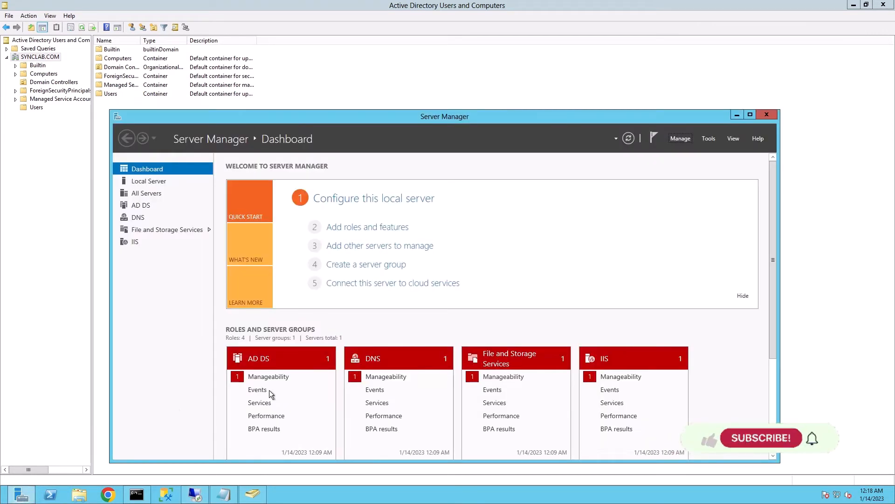
- Start the Remove Roles and Features Wizard and proceed to the installed server roles list
click(638, 128)
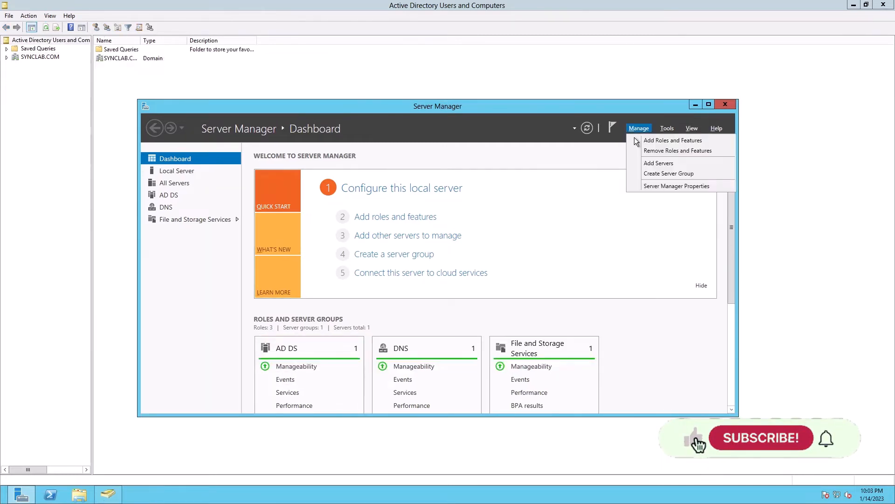
click(679, 150)
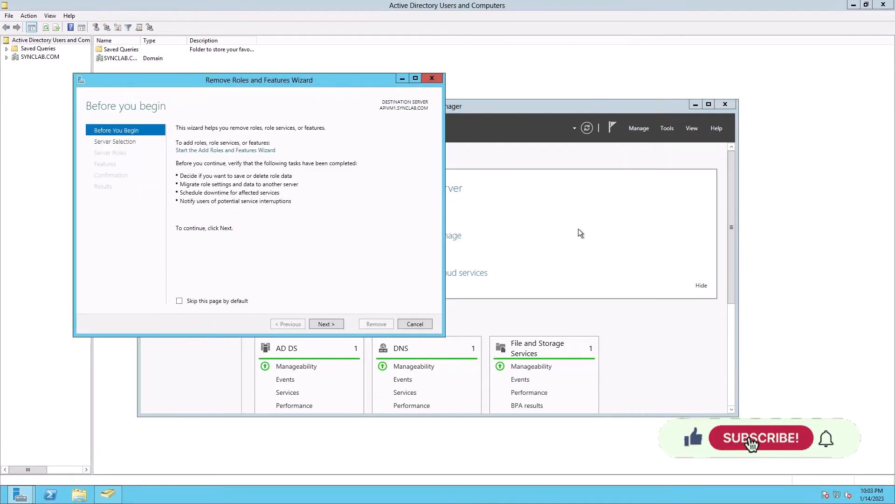
click(325, 324)
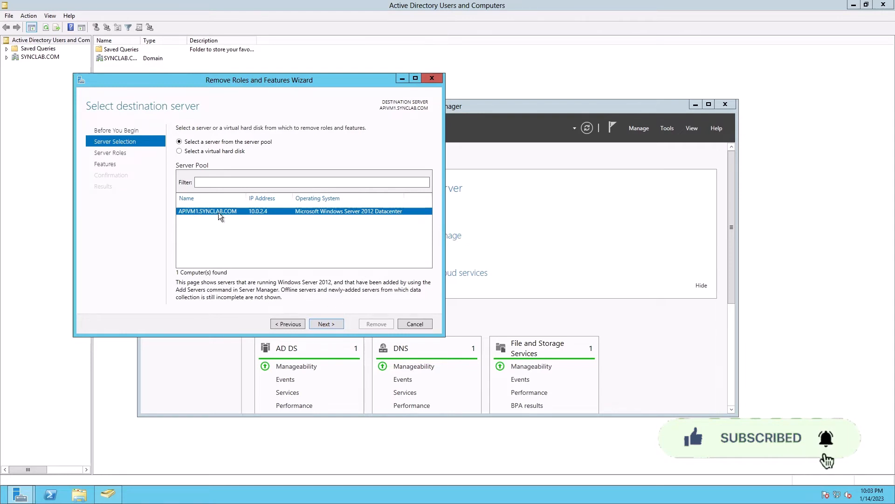
click(326, 323)
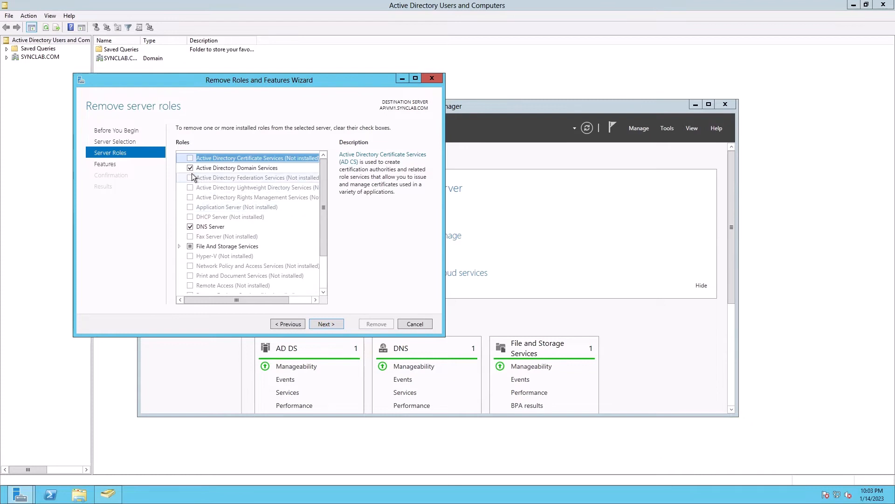
mouse_move(239, 180)
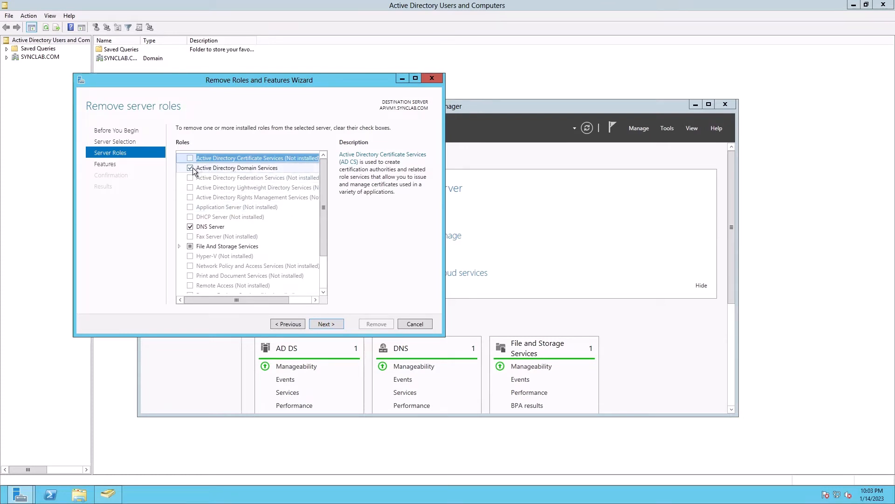
- Uncheck Active Directory Domain Services and agree to remove its dependent management tools
click(190, 167)
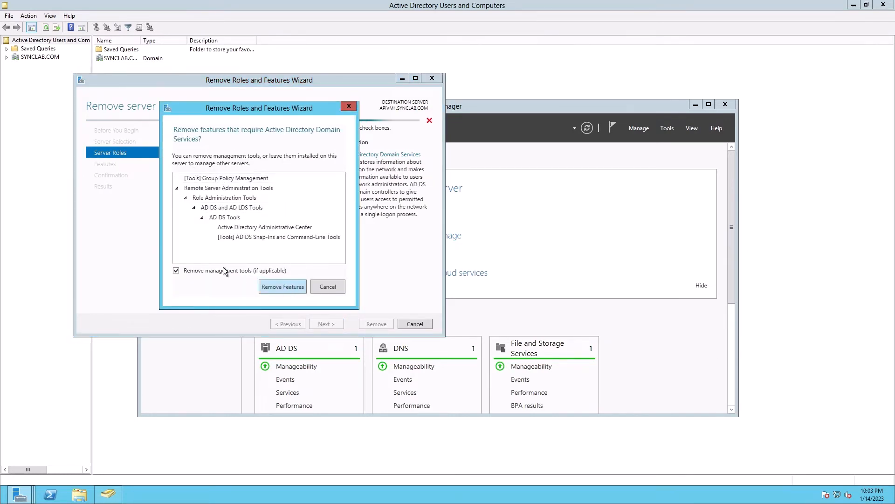
click(231, 207)
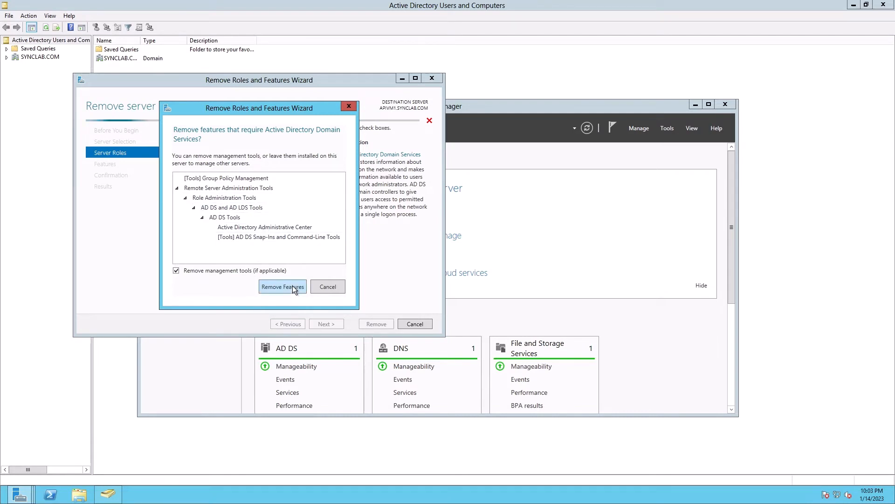
click(282, 286)
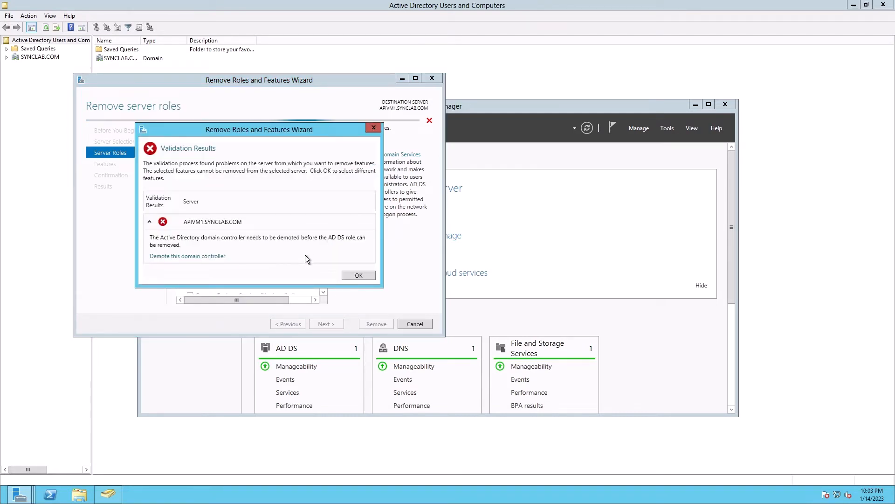
mouse_move(229, 253)
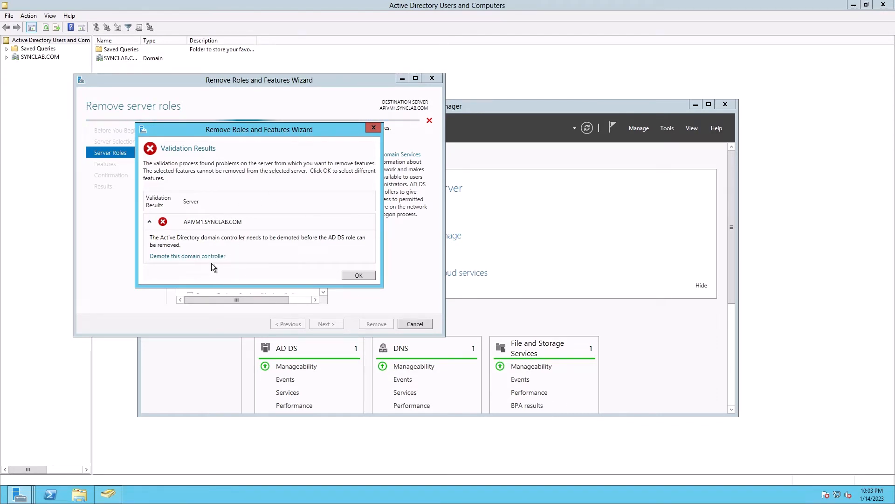
- Demote this domain controller: pass credentials, proceed despite the DNS/Global Catalog warning, keep Remove DNS delegation
click(187, 255)
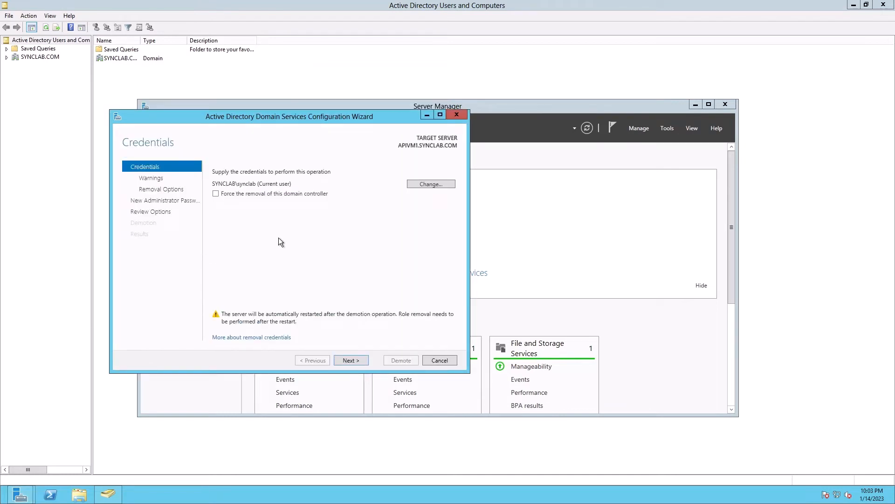
mouse_move(220, 210)
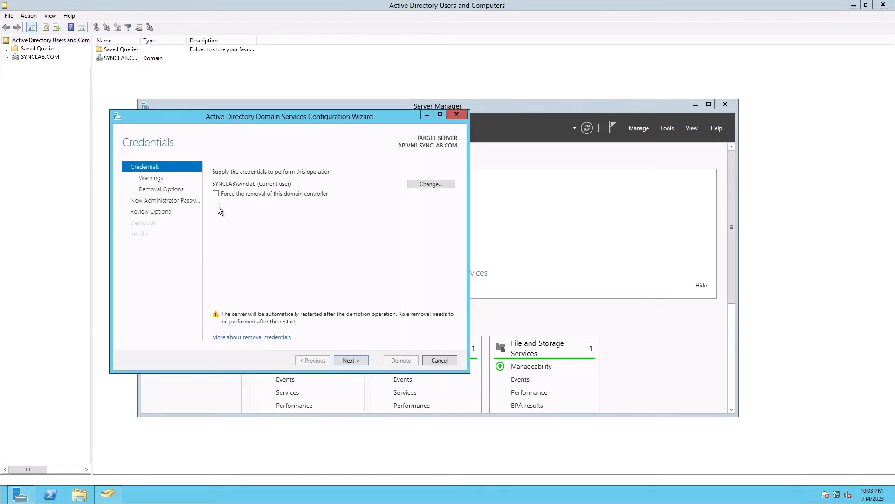
mouse_move(339, 263)
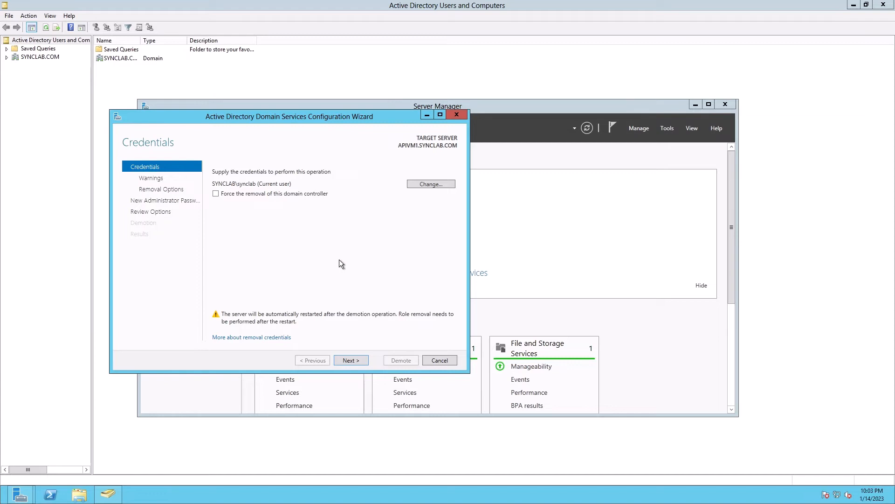
mouse_move(359, 304)
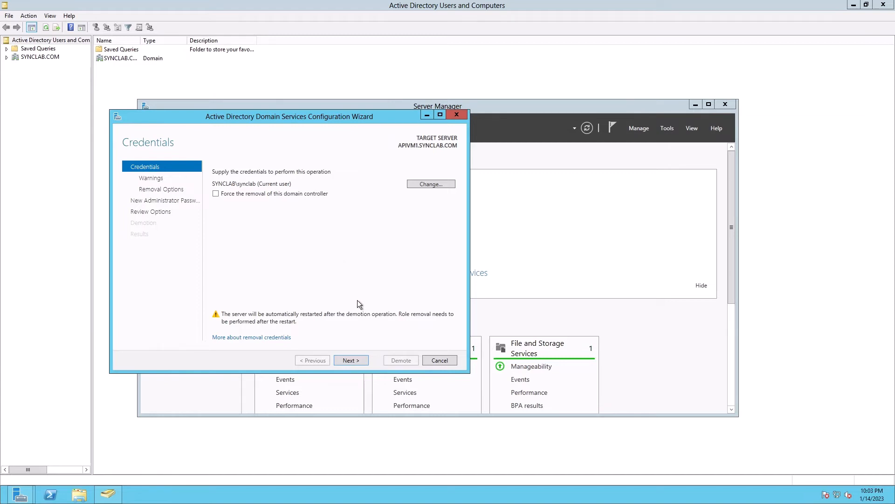
mouse_move(322, 285)
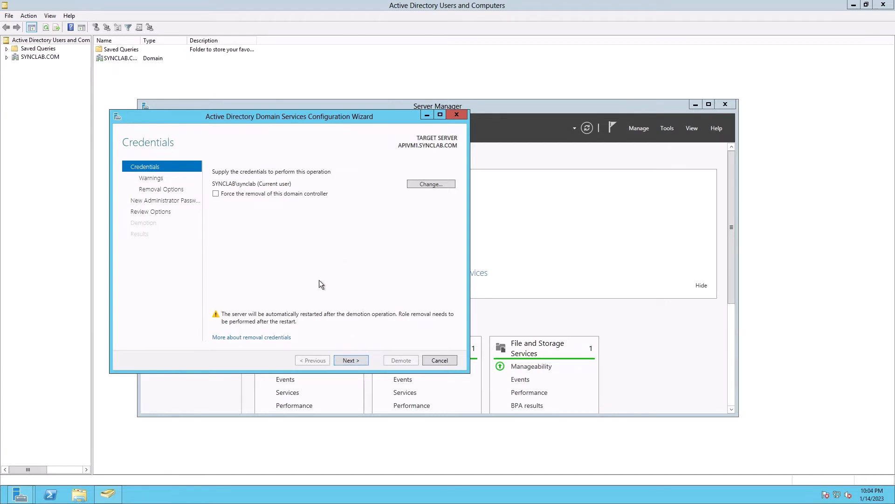
mouse_move(341, 317)
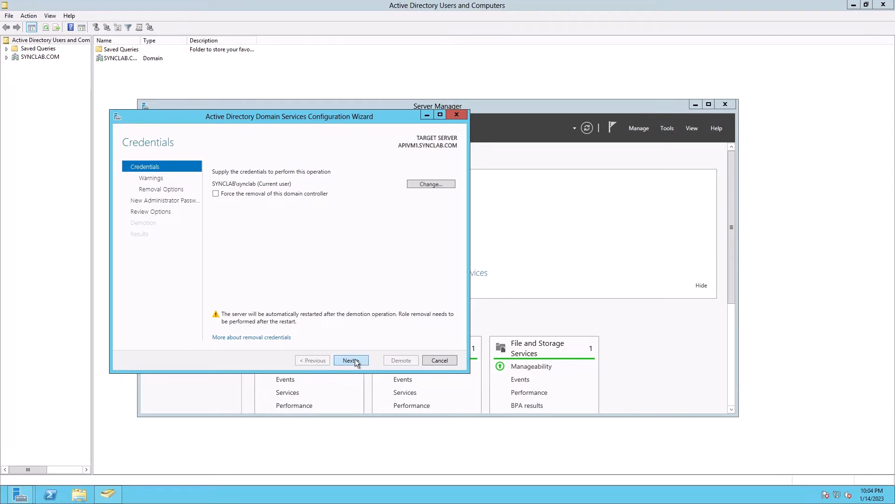
click(351, 360)
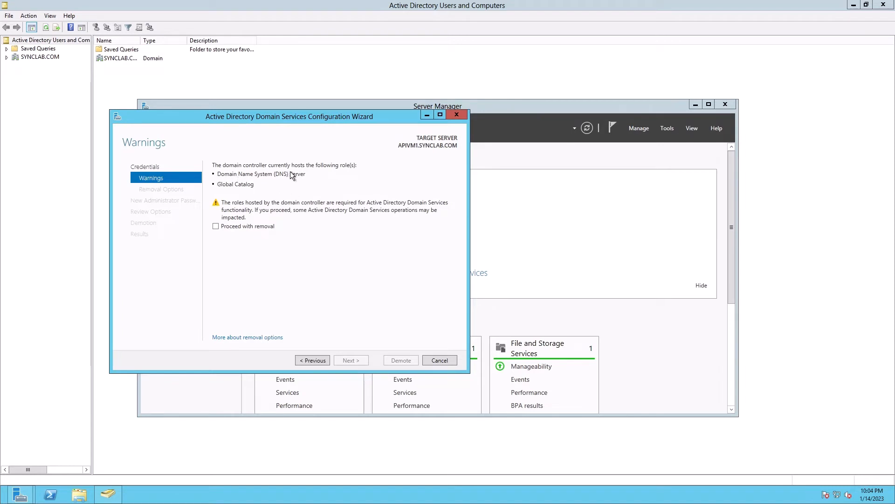
mouse_move(292, 185)
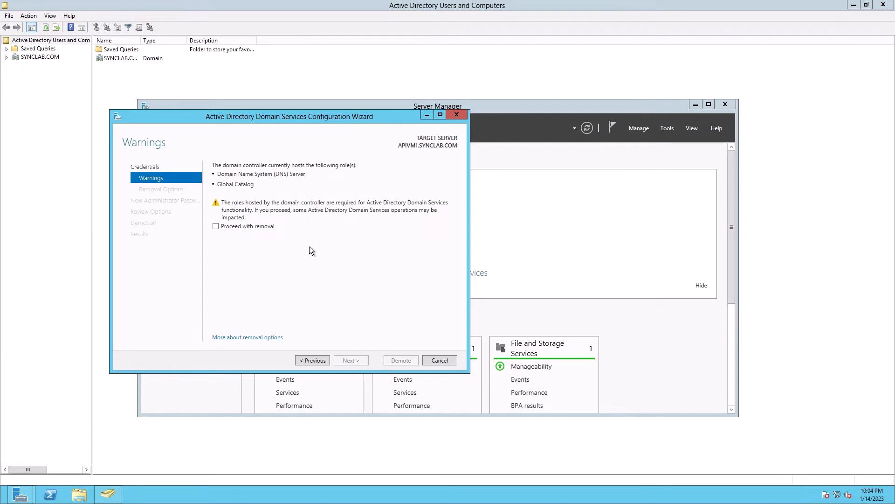
mouse_move(302, 252)
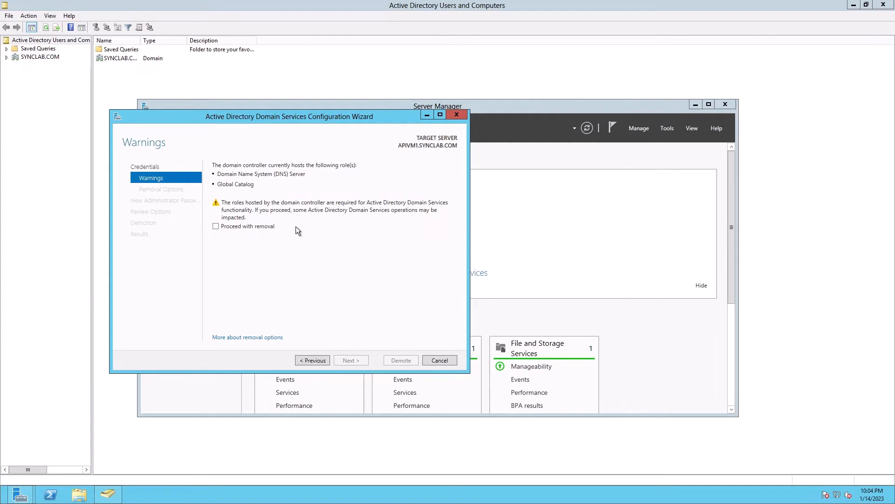
mouse_move(264, 234)
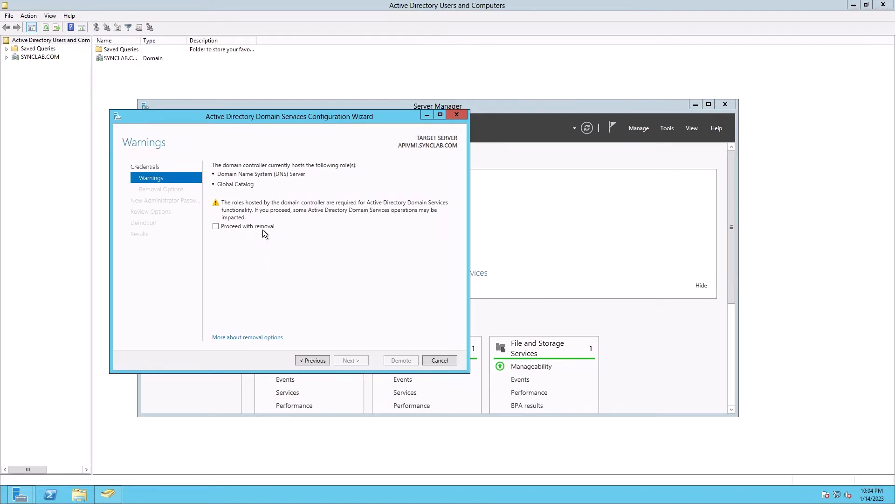
click(216, 226)
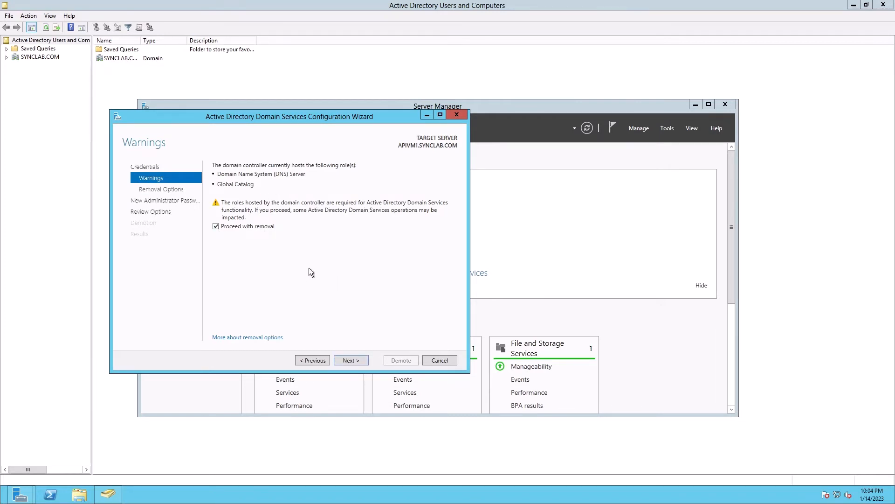
click(350, 361)
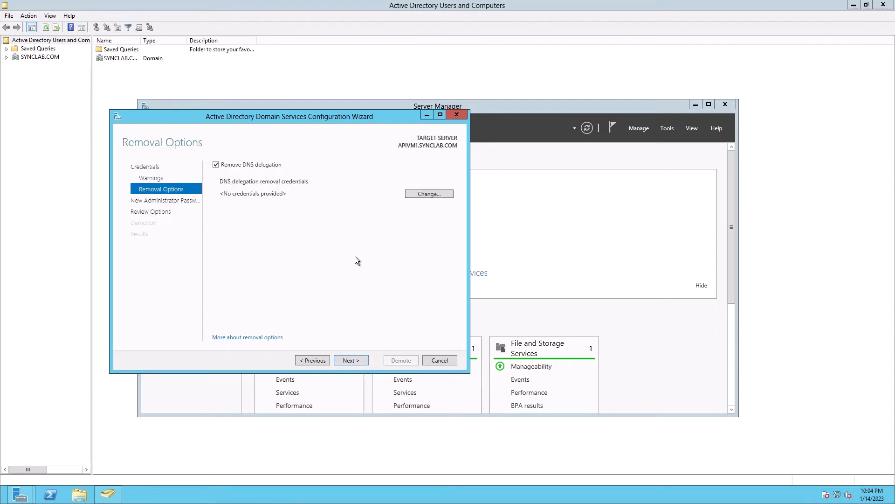
mouse_move(288, 174)
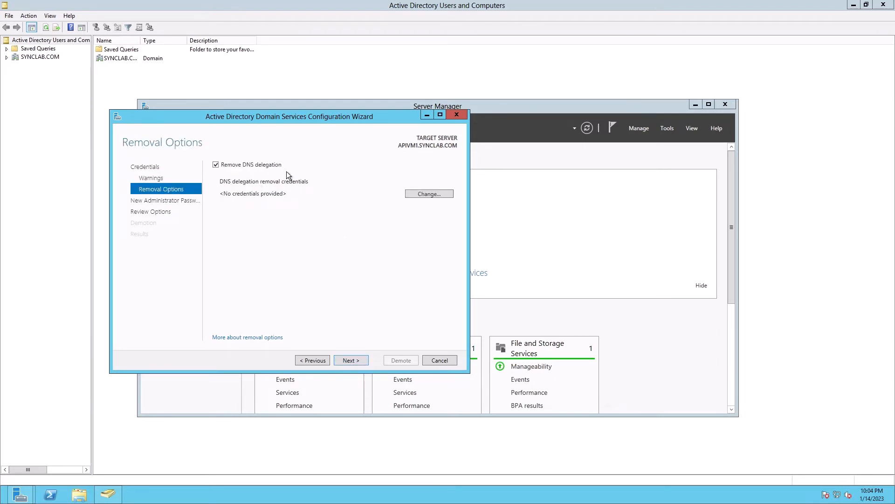
mouse_move(286, 230)
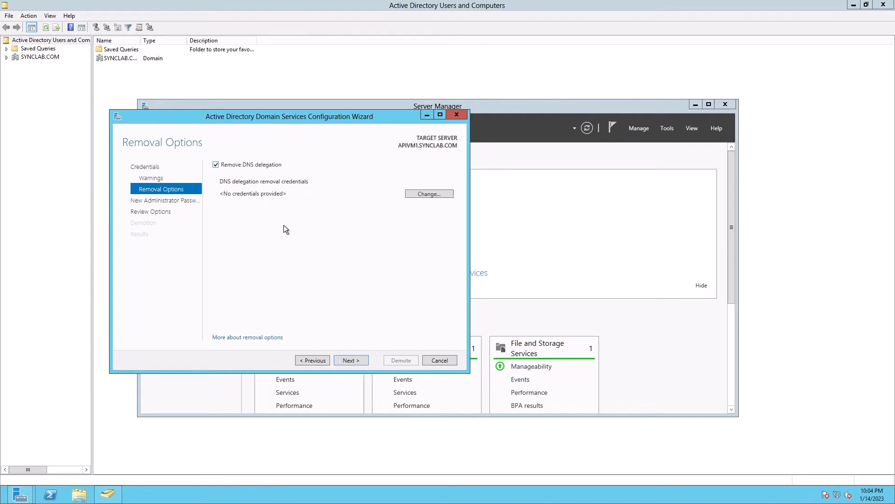
mouse_move(298, 222)
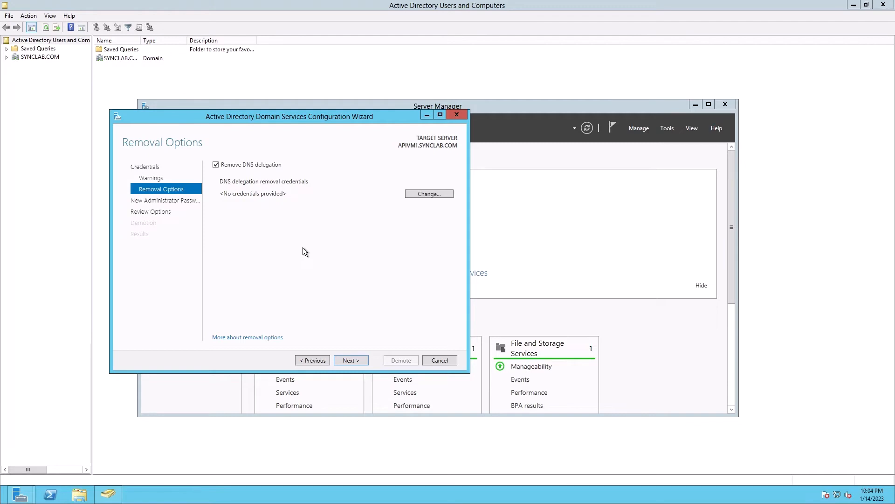
mouse_move(272, 223)
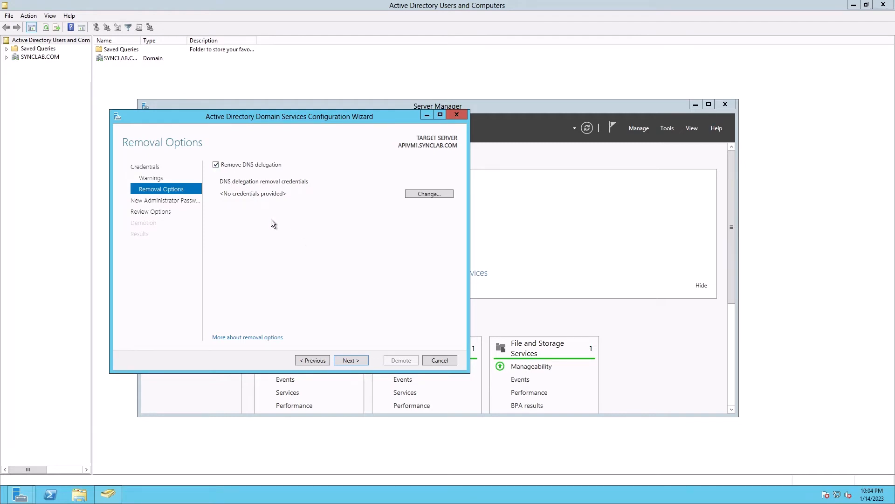
click(350, 360)
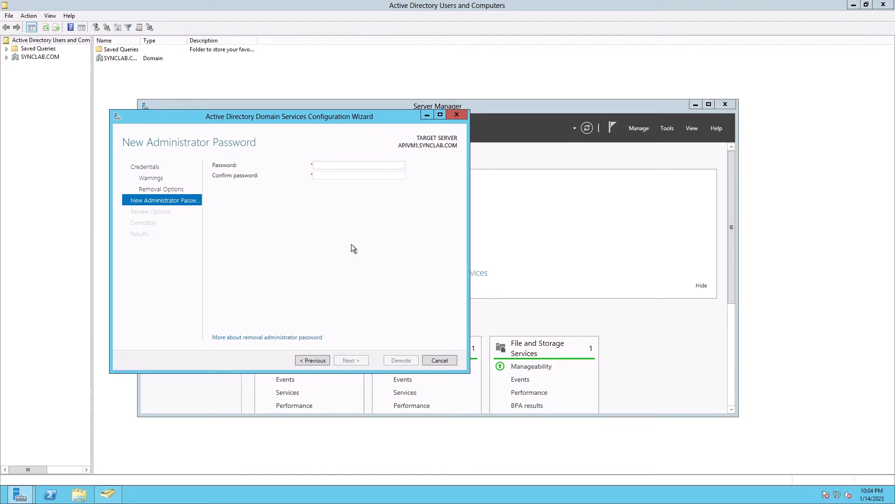
mouse_move(354, 227)
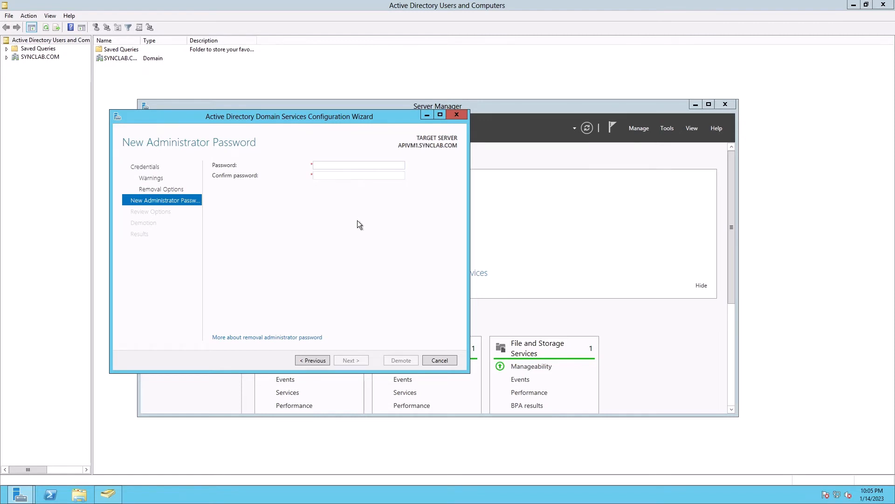
- Enter and confirm the new local administrator password, then start the demotion
click(359, 165)
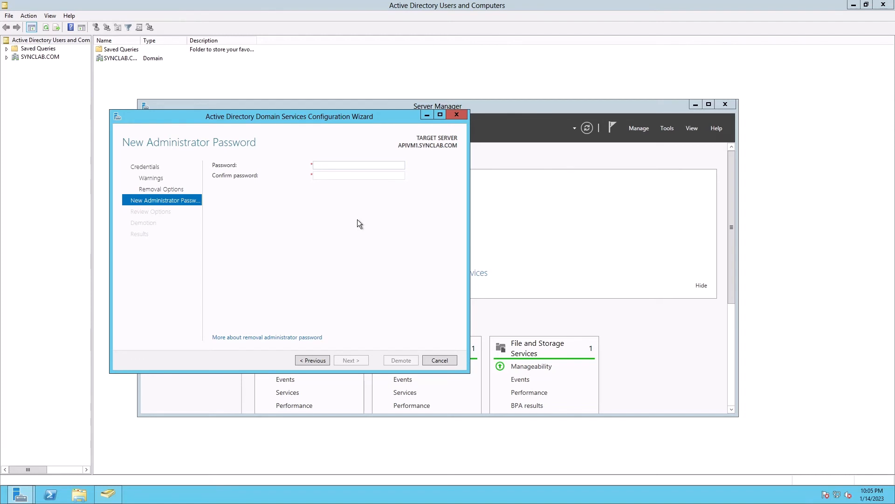
click(359, 165)
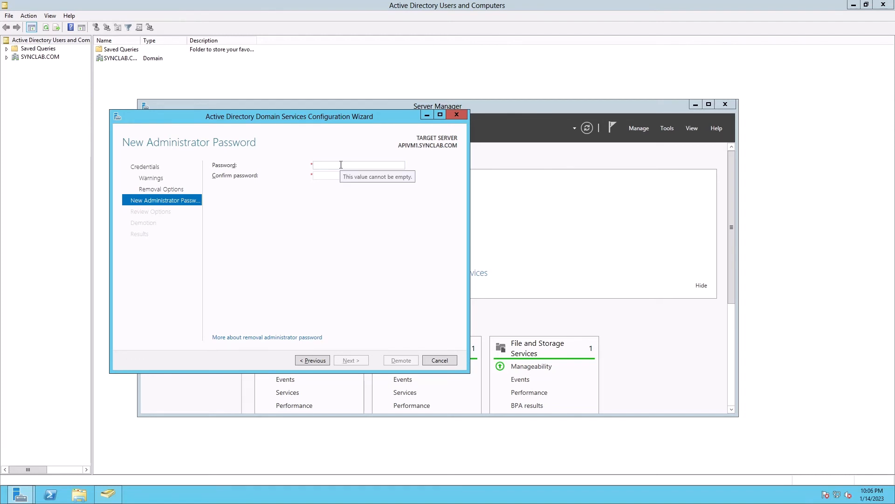
text(password)
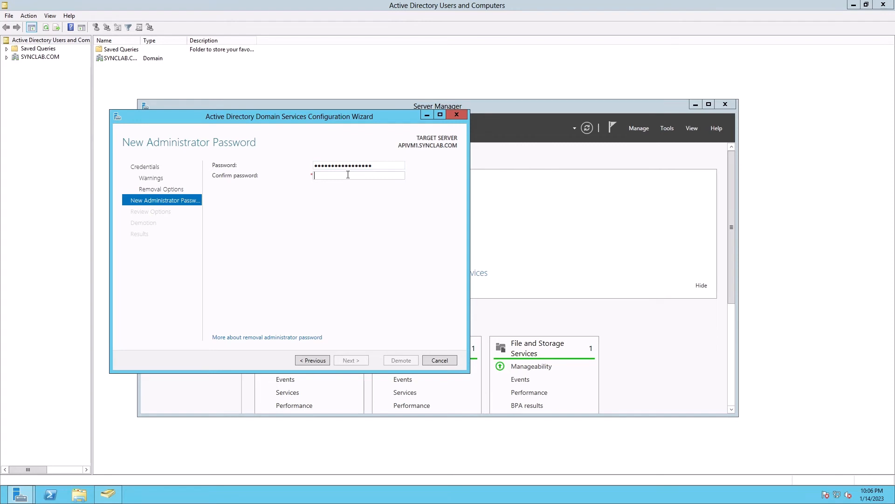
click(350, 360)
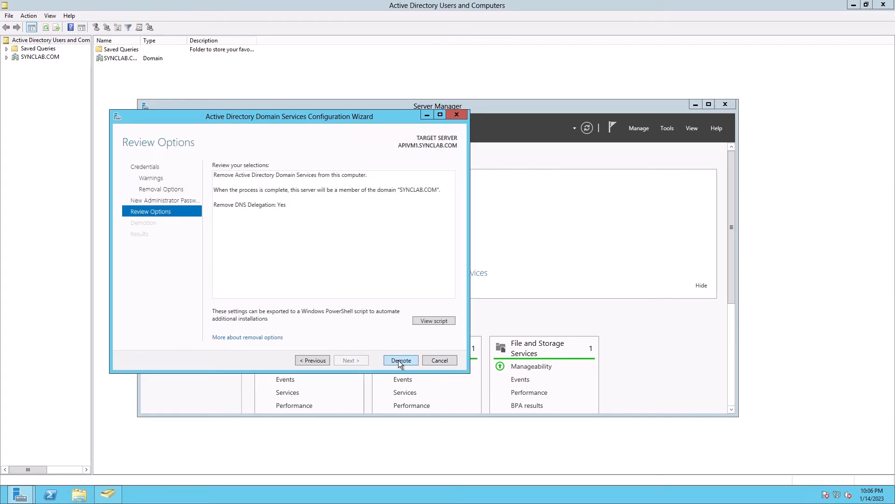
click(400, 360)
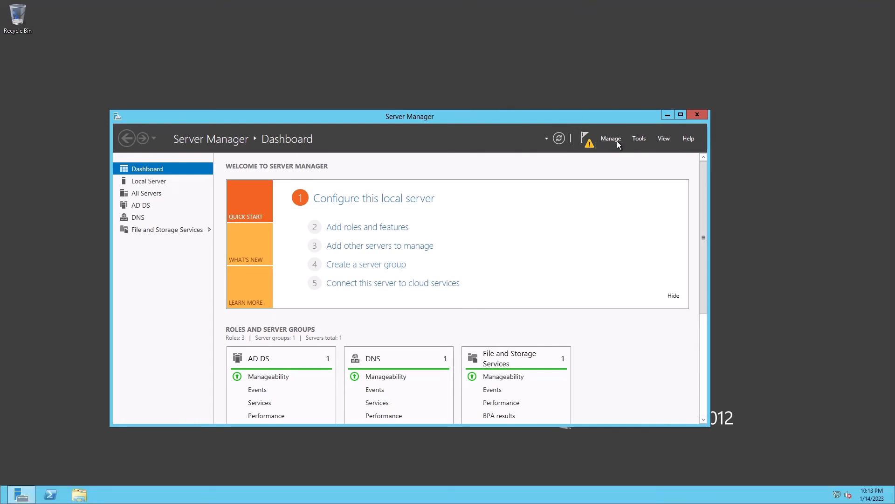
- Start the Remove Roles and Features wizard with the local server as the target
click(611, 138)
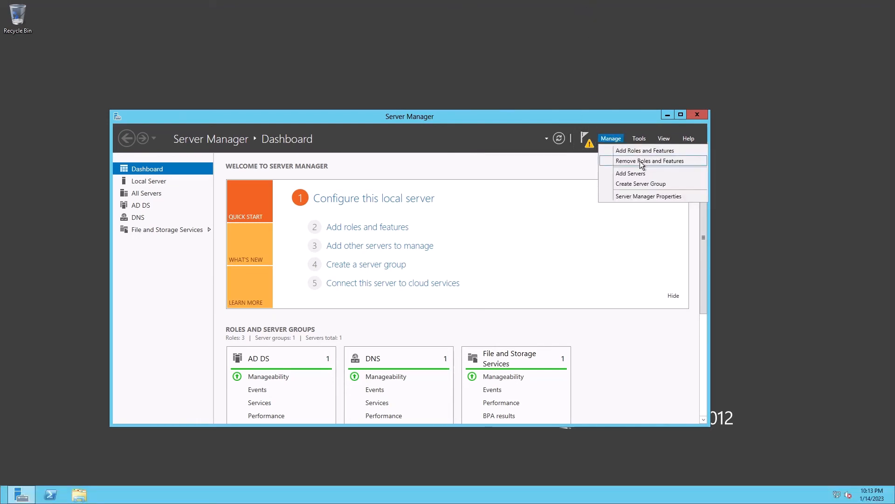
click(649, 160)
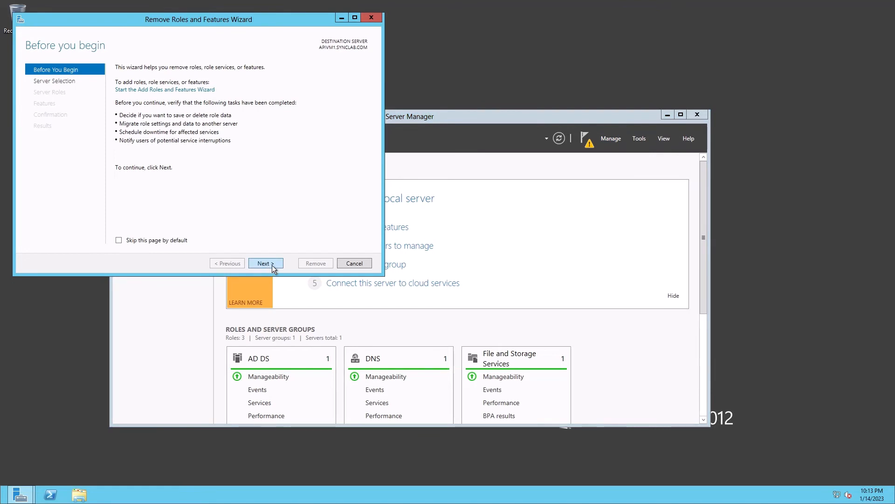
click(264, 263)
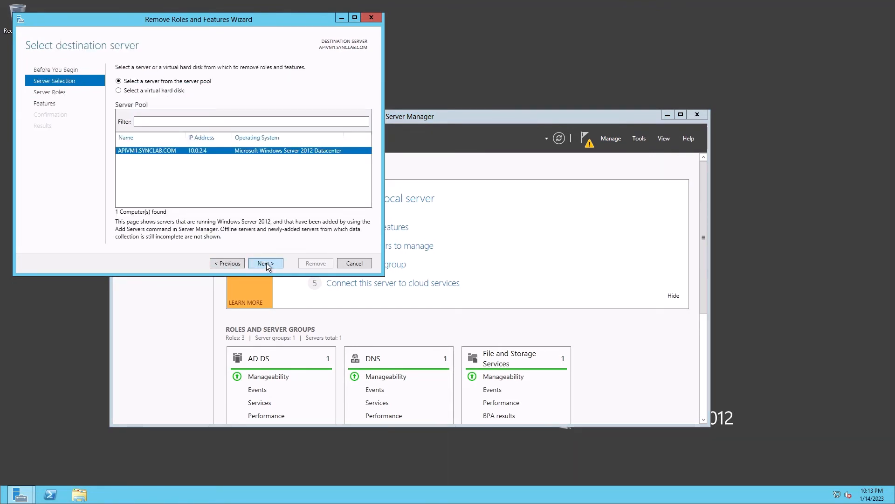
click(265, 263)
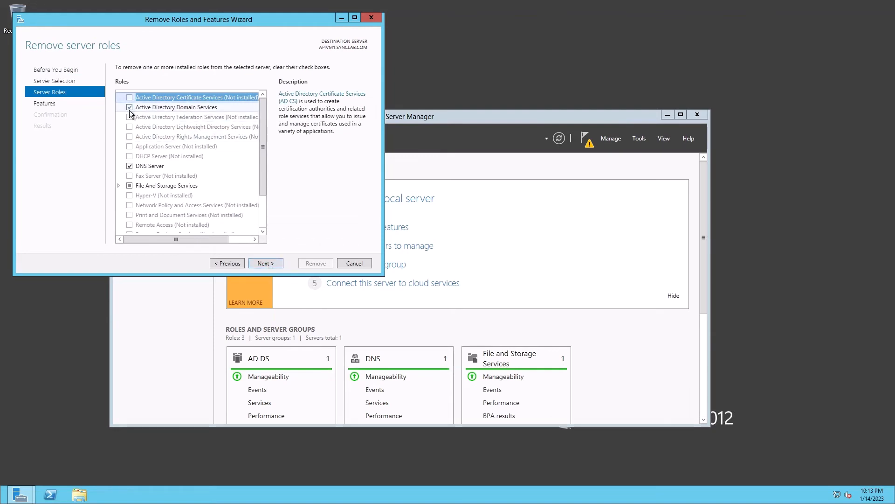
- Deselect AD DS and DNS Server with their dependent management tools and begin the removal
click(177, 107)
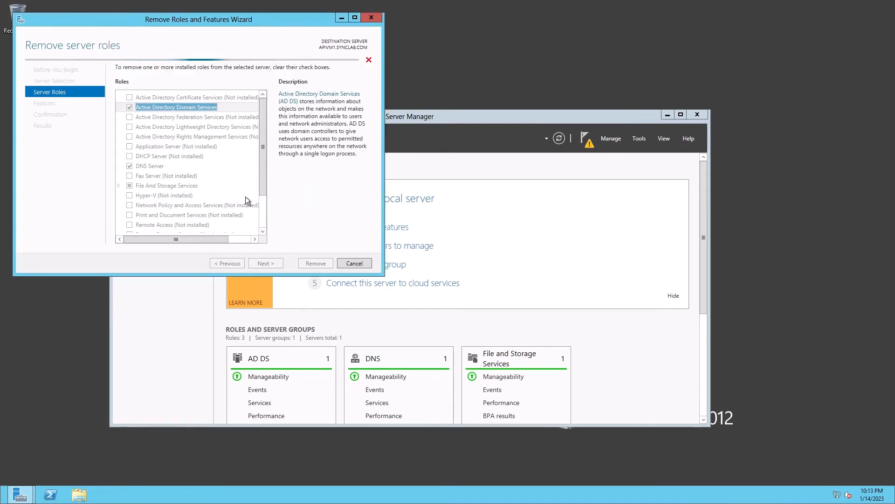
click(129, 106)
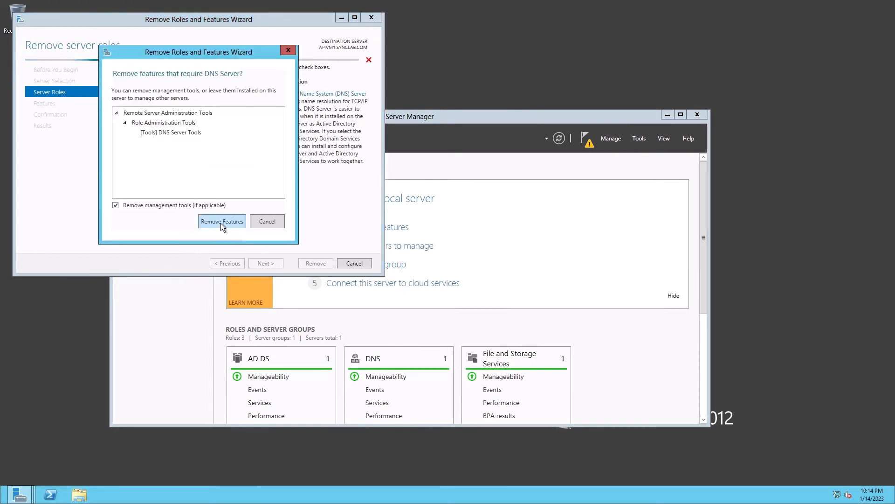
click(222, 221)
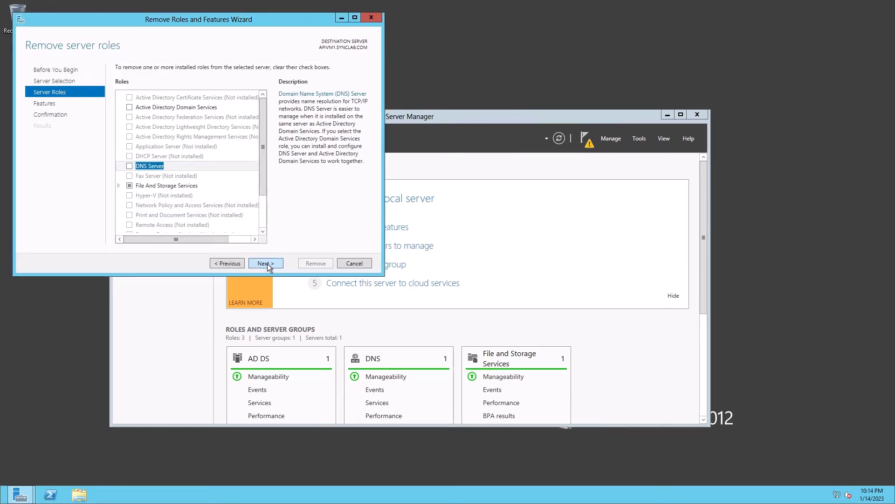
click(265, 263)
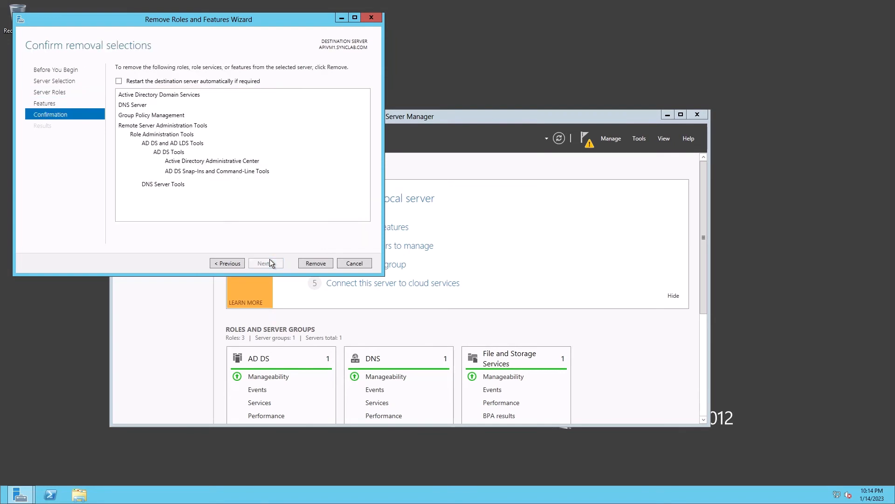
click(315, 263)
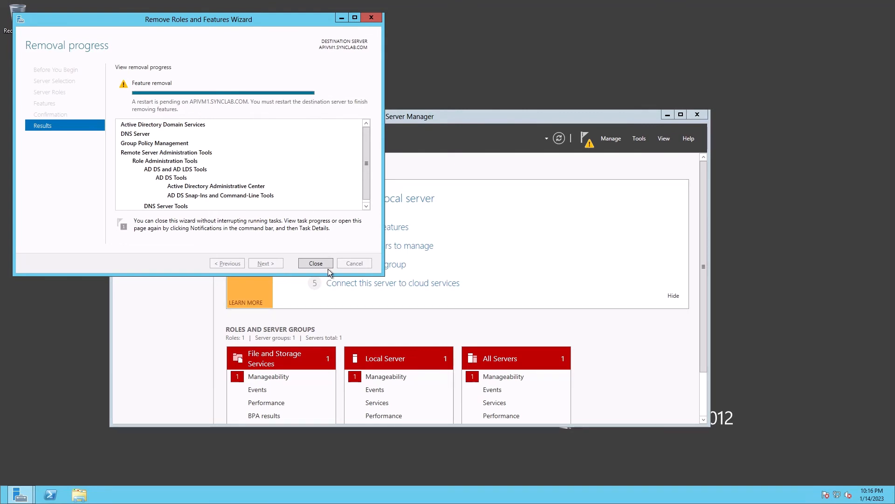
- Close the removal wizard and list the remaining administration tools in Server Manager
click(315, 263)
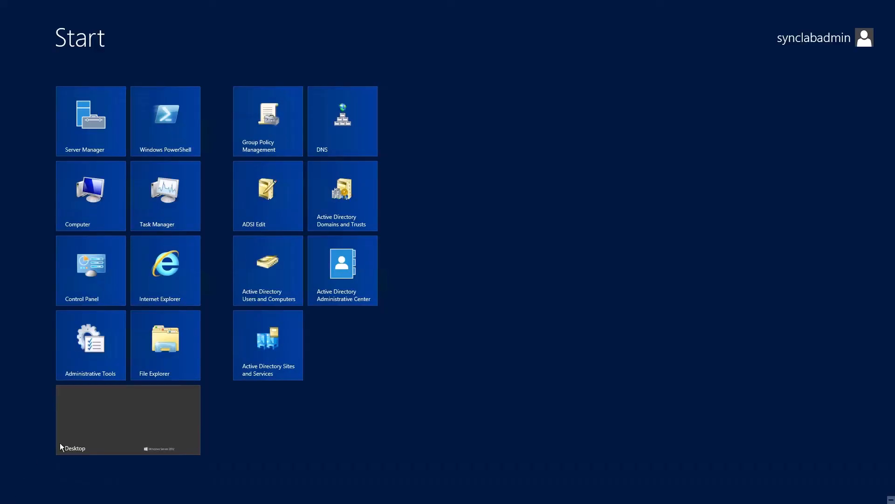
click(91, 120)
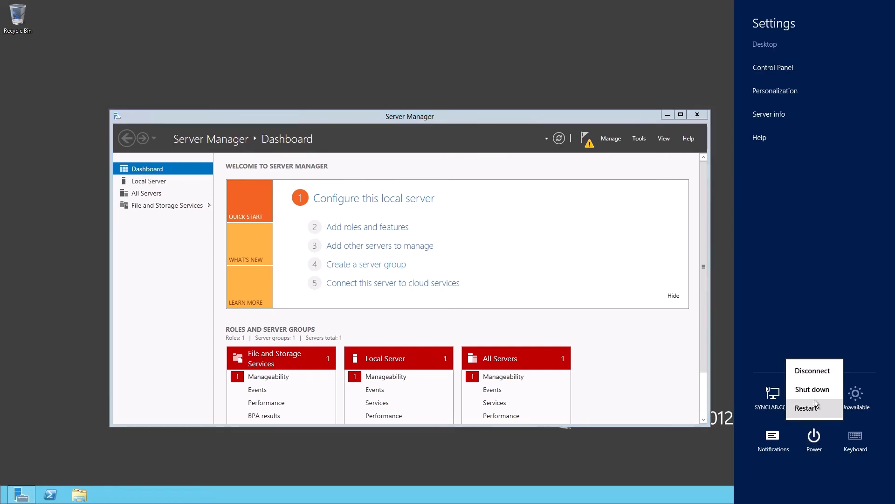
click(806, 407)
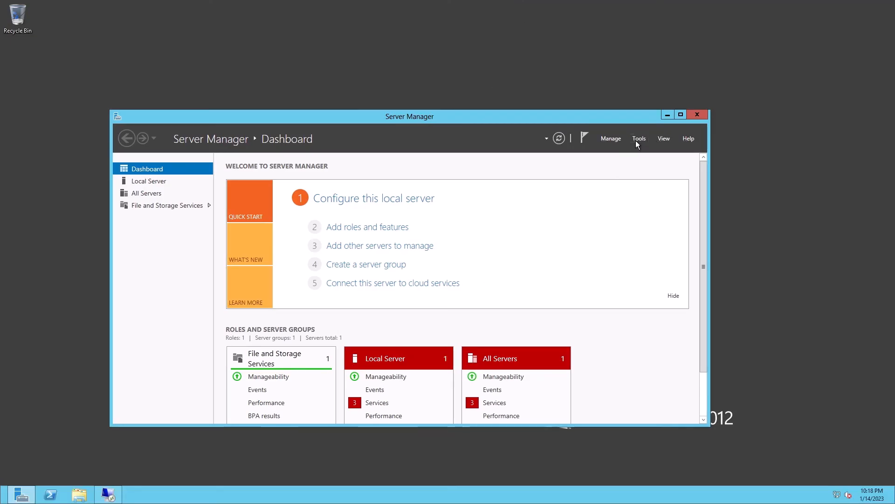
click(638, 138)
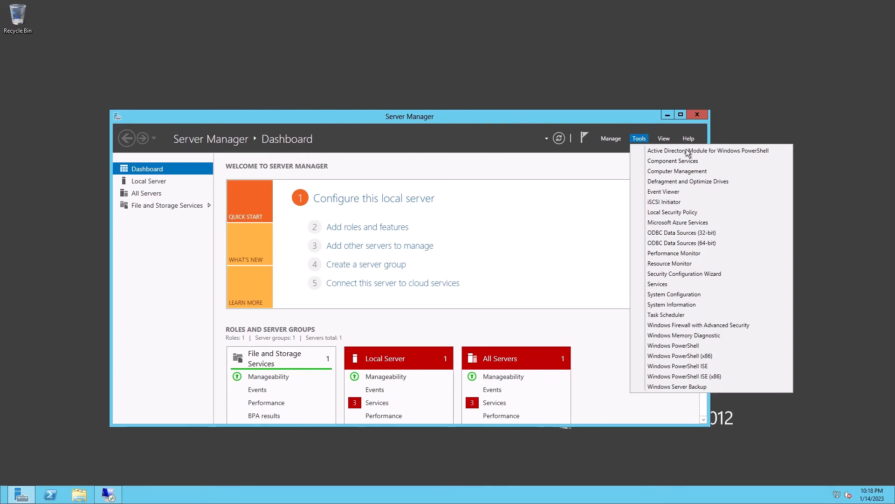
mouse_move(677, 171)
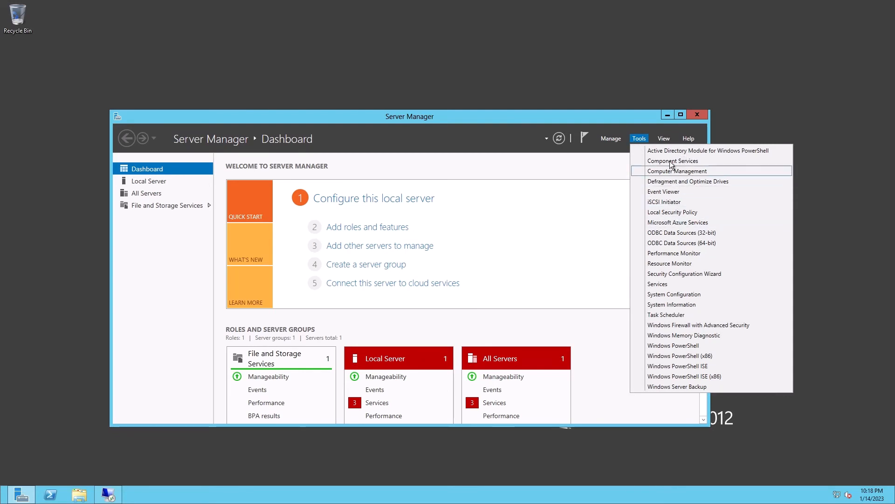
mouse_move(673, 160)
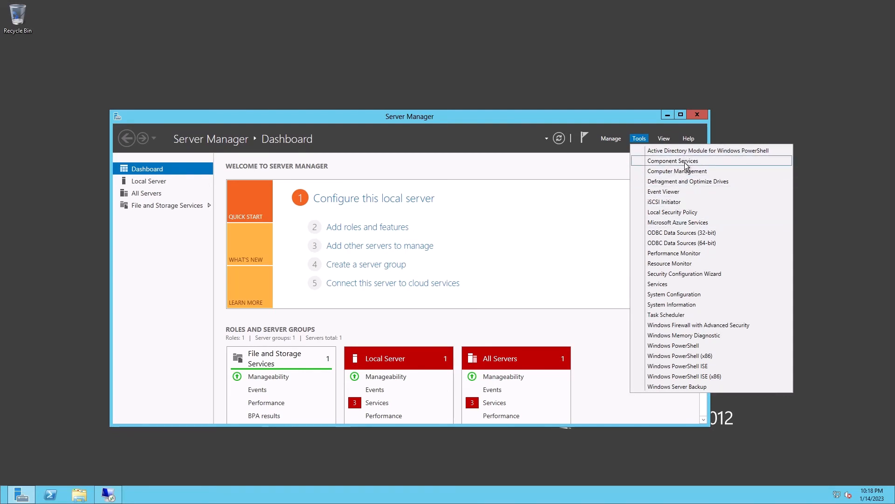
mouse_move(678, 181)
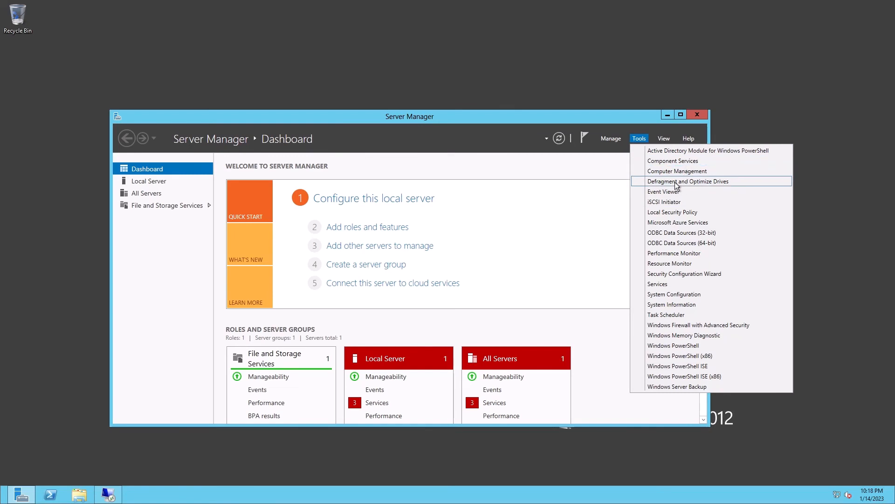
mouse_move(306, 370)
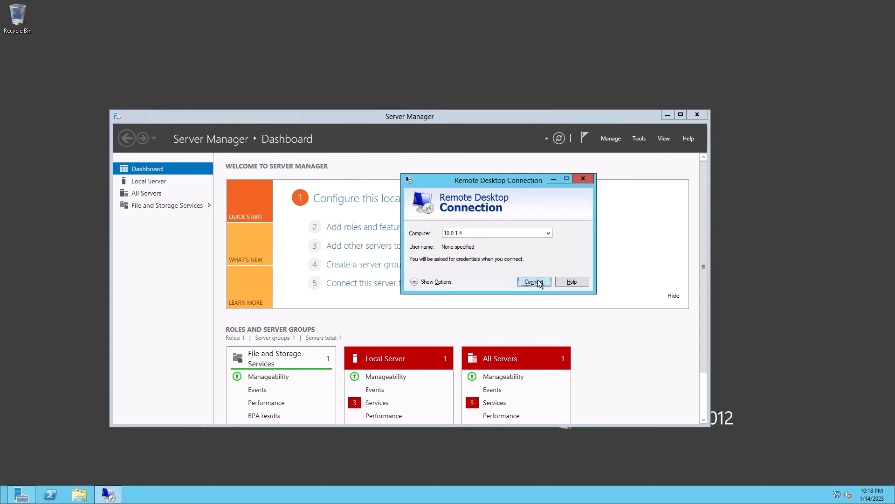
- Connect to 10.0.1.4 over Remote Desktop using the saved domain administrator credentials
click(534, 281)
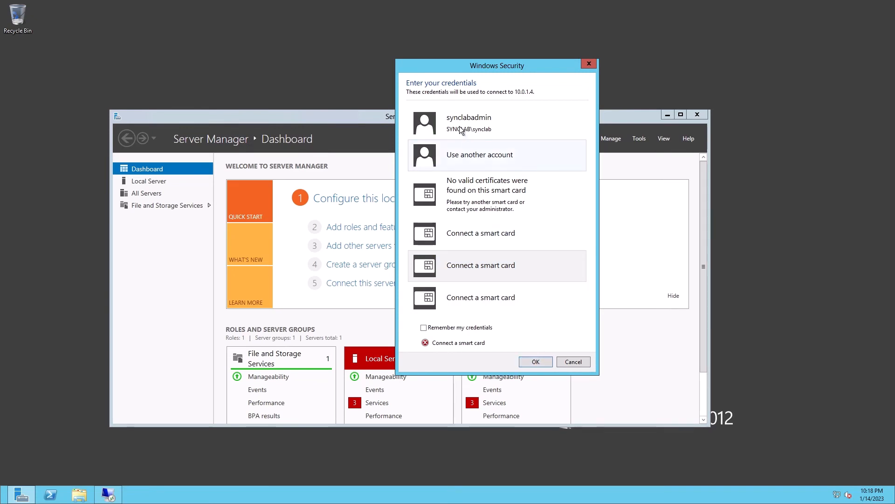
click(468, 122)
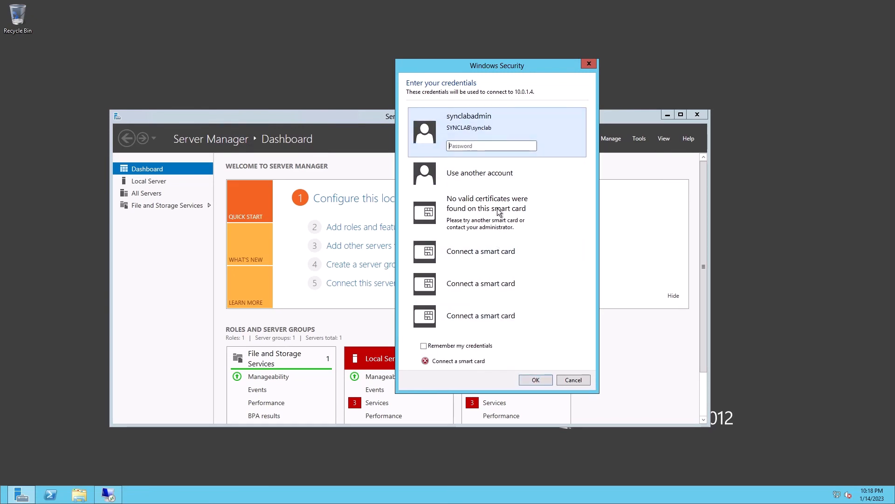
click(572, 379)
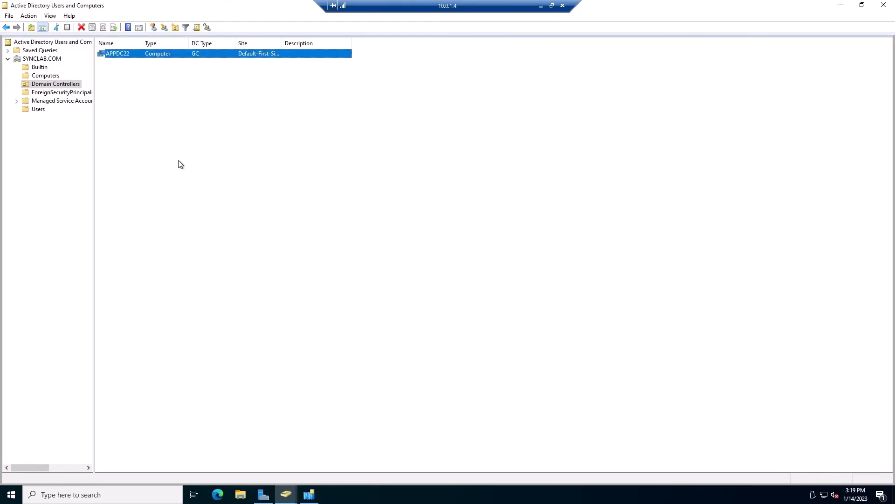
mouse_move(239, 138)
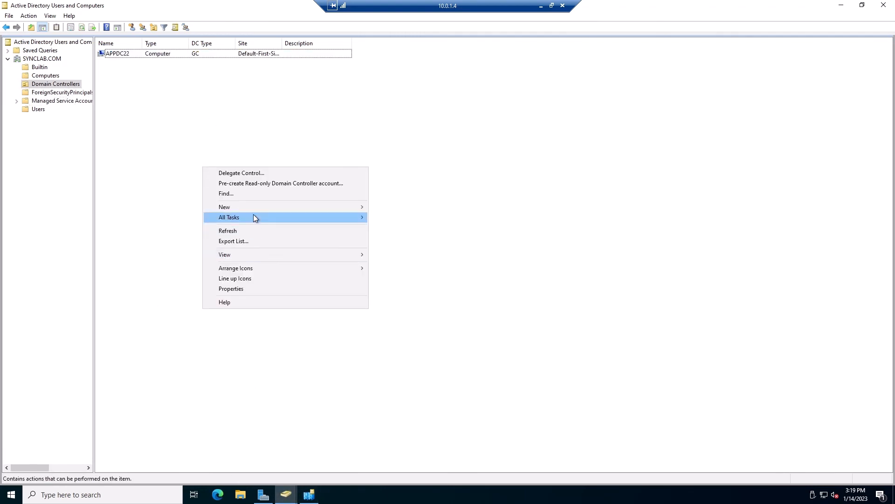
click(117, 65)
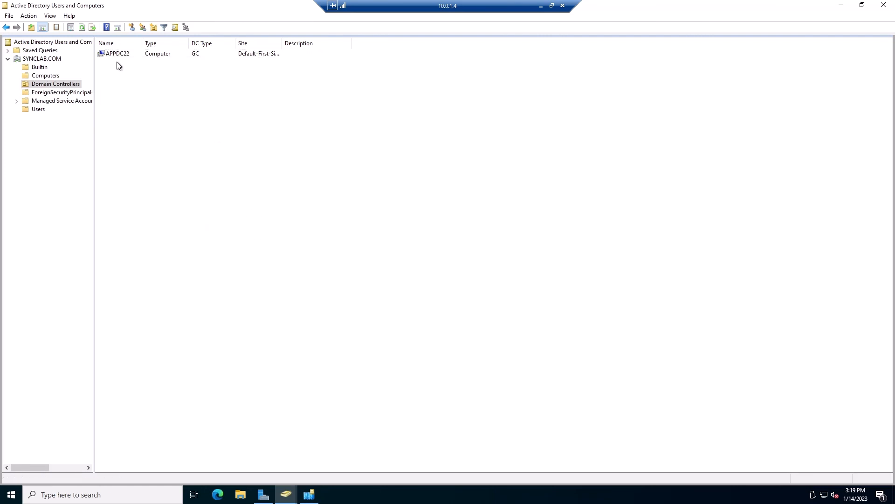
click(118, 54)
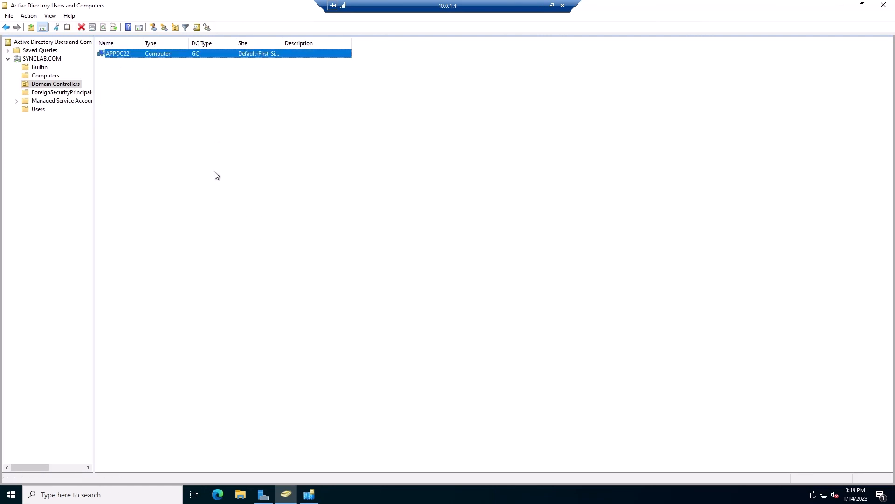
mouse_move(258, 197)
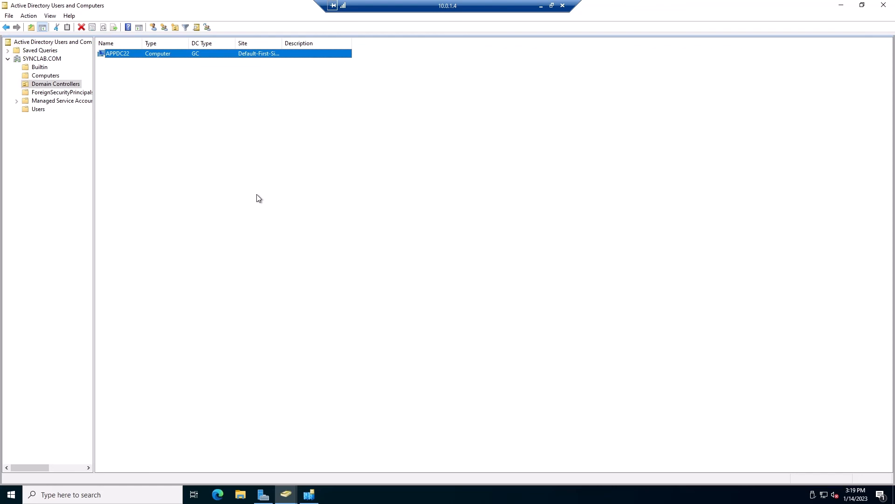
mouse_move(306, 466)
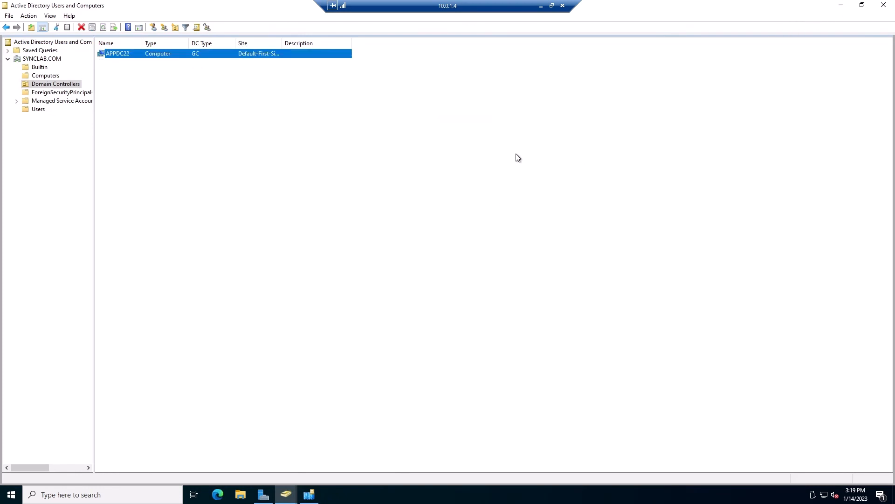
mouse_move(494, 179)
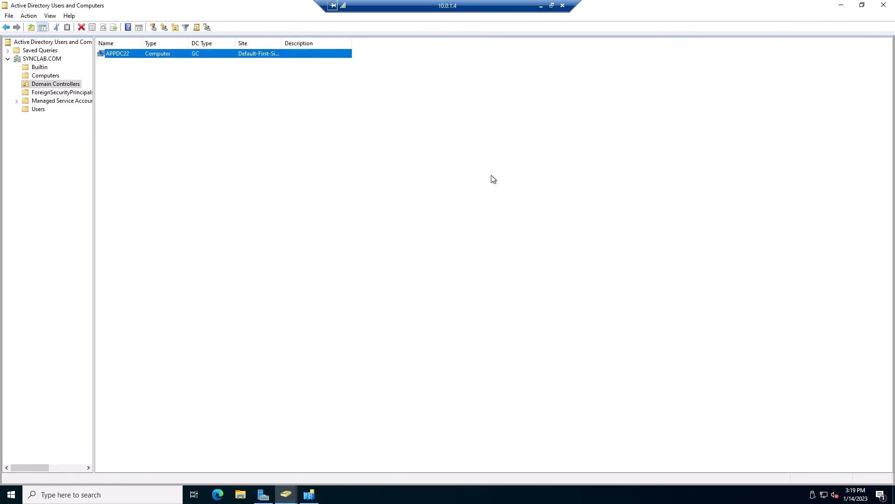
mouse_move(428, 297)
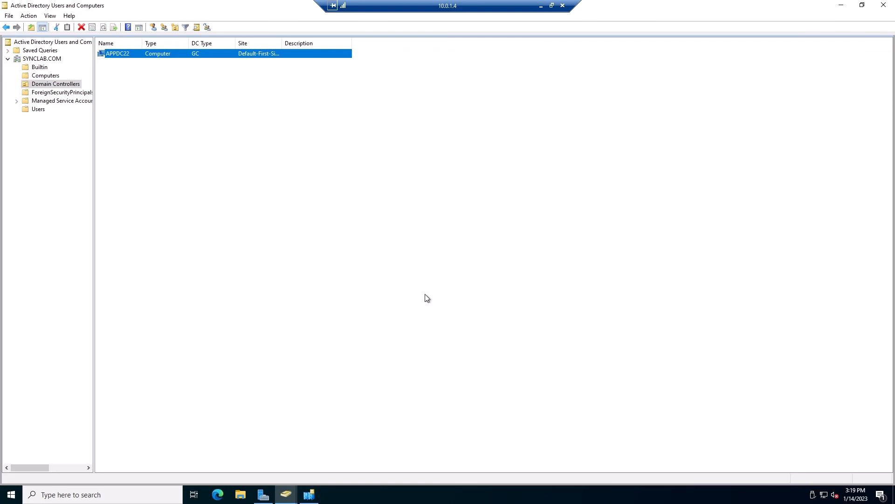
mouse_move(421, 294)
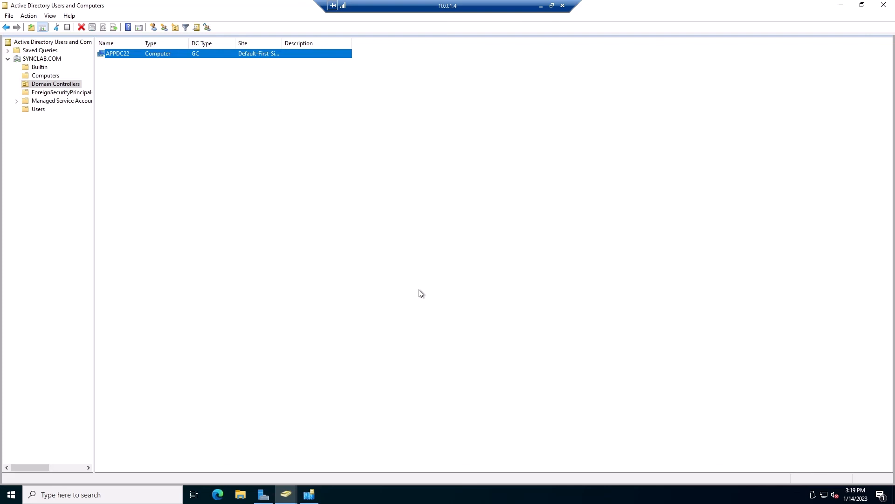
mouse_move(491, 276)
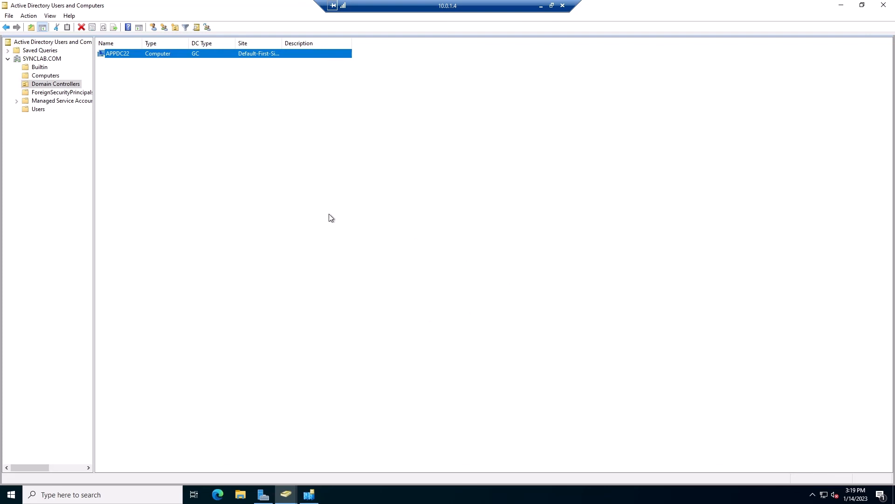
mouse_move(365, 214)
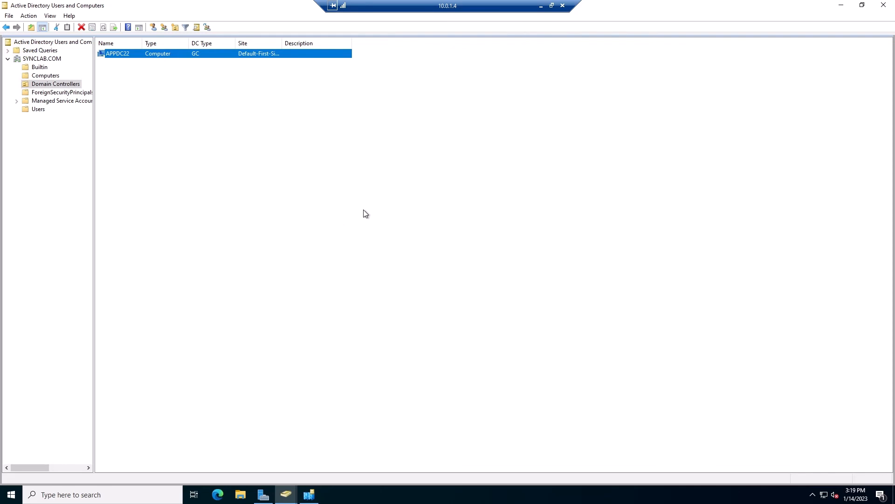
mouse_move(470, 212)
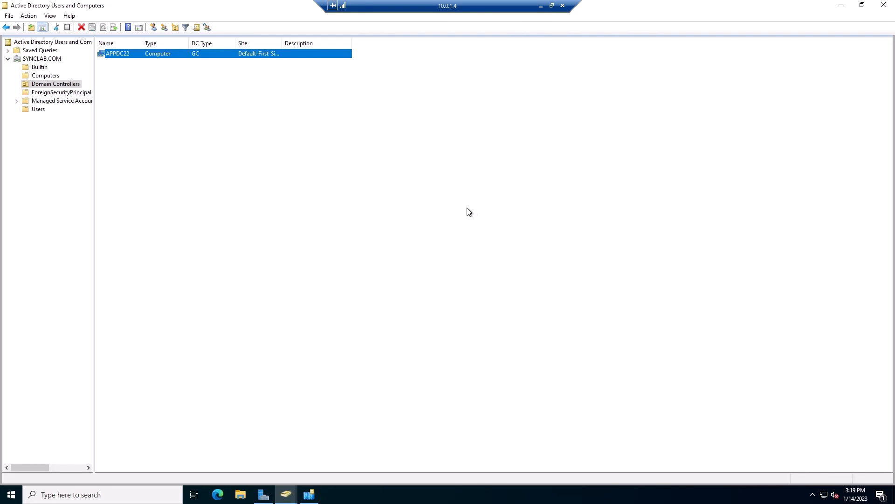
mouse_move(454, 205)
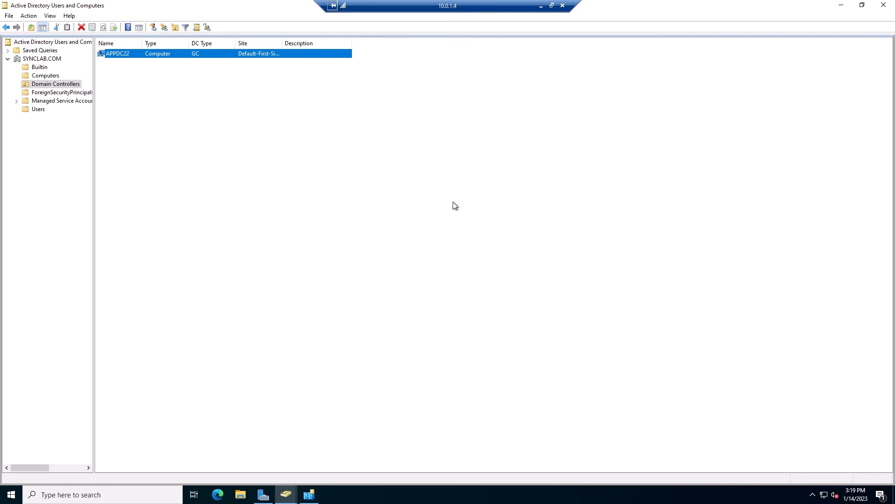
mouse_move(465, 239)
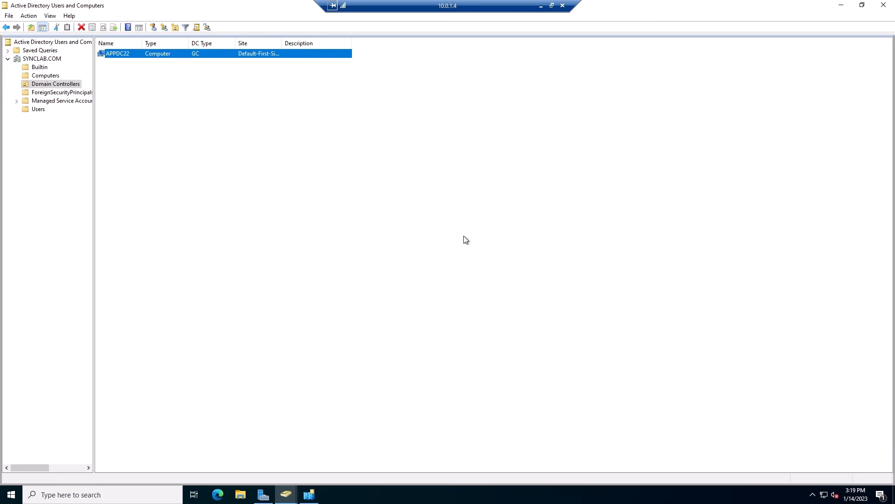
mouse_move(468, 236)
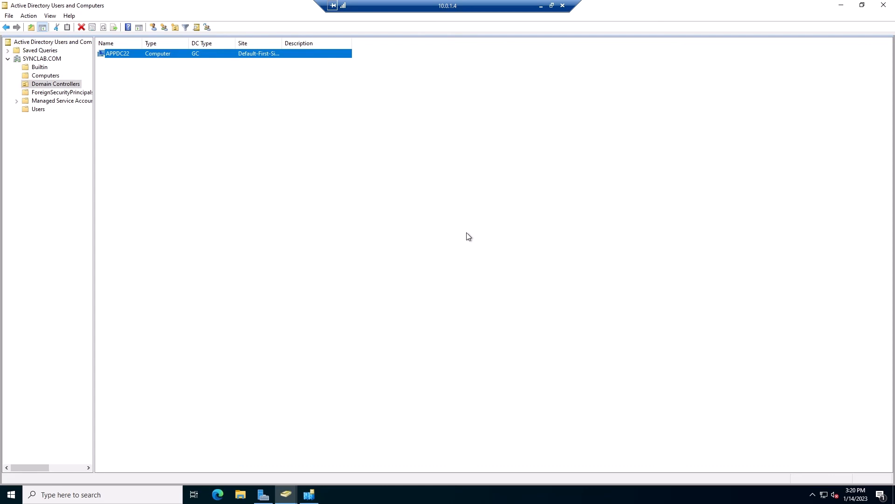
mouse_move(520, 236)
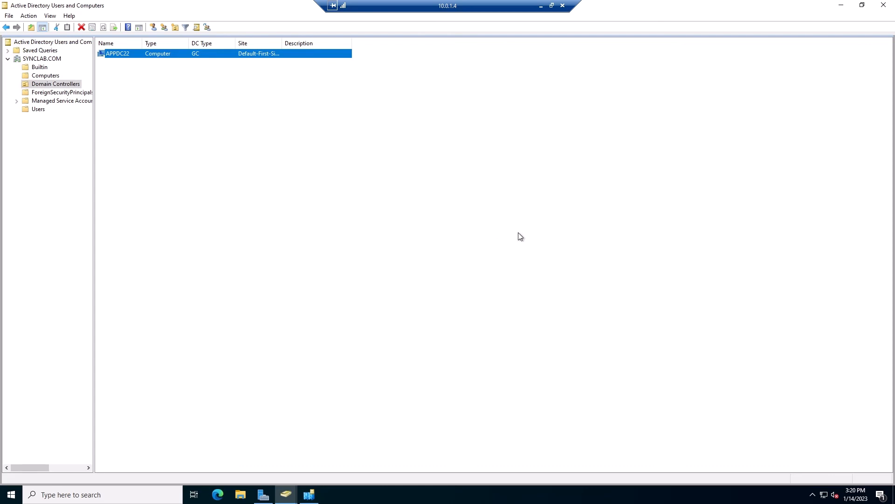